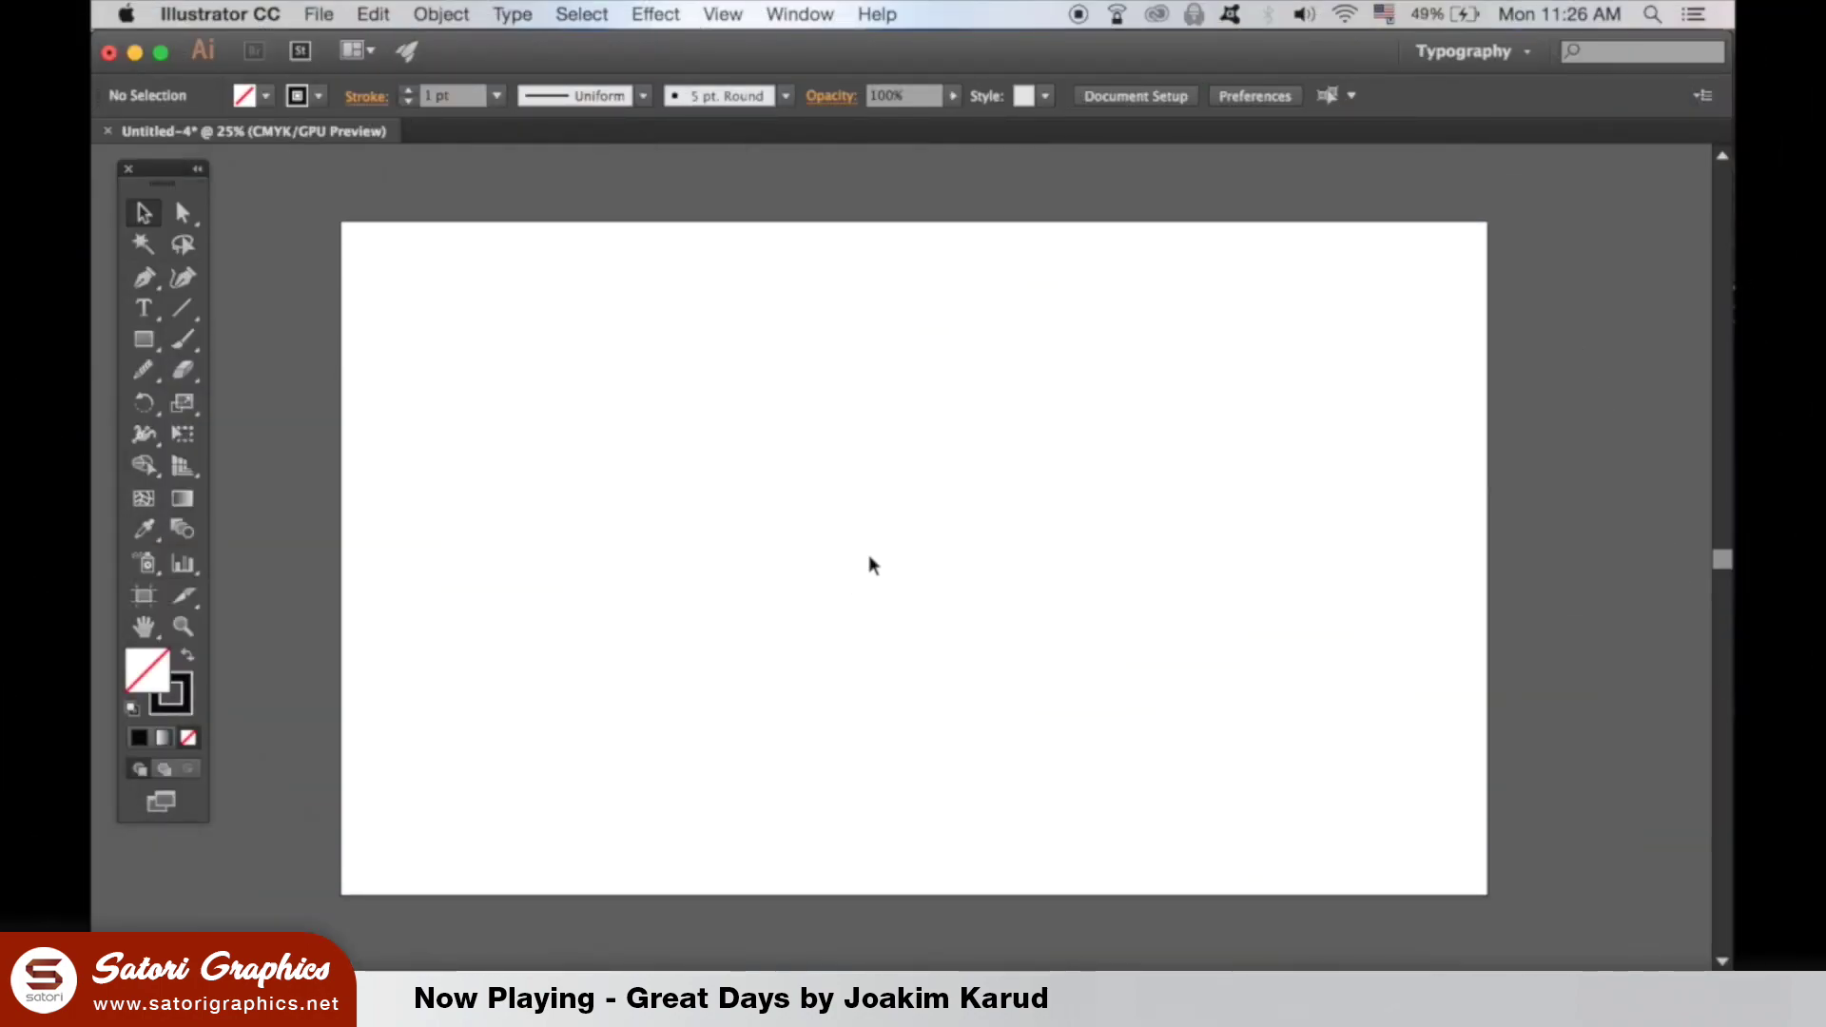
mouse_move(453, 582)
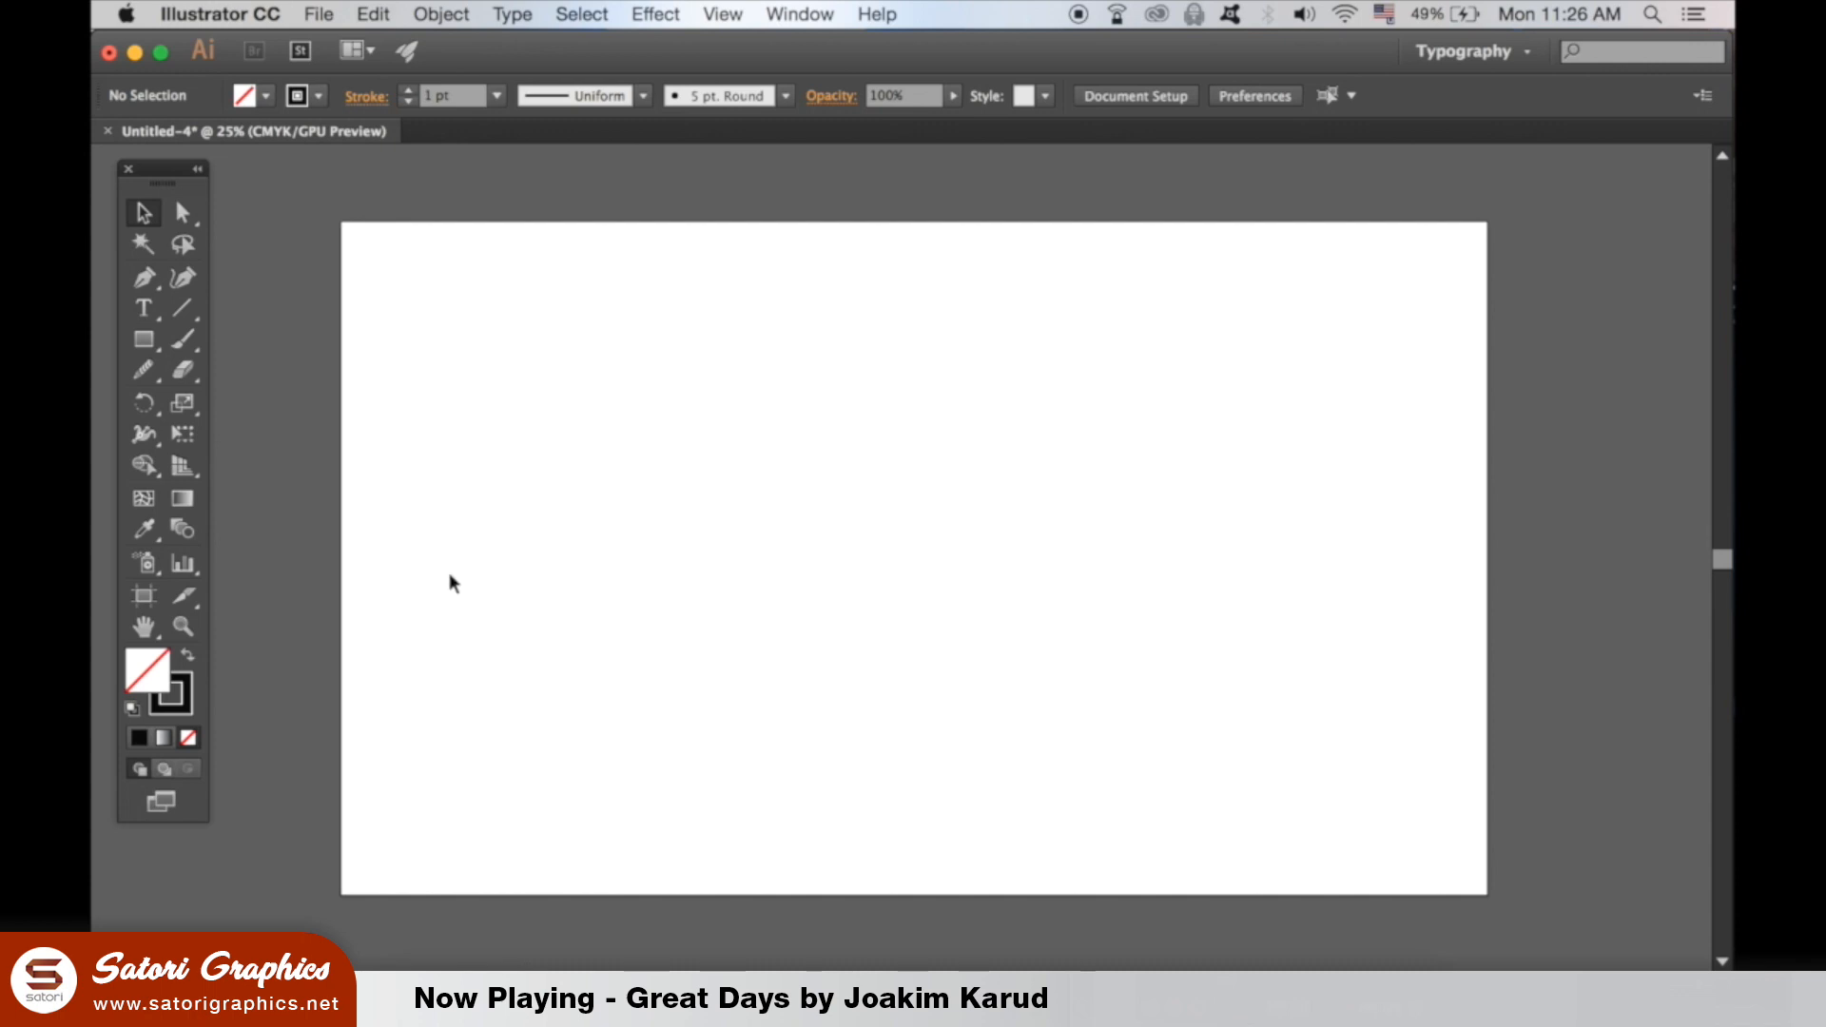
Set the fill to a bright blue with no stroke via the Color Picker.
left_click(185, 653)
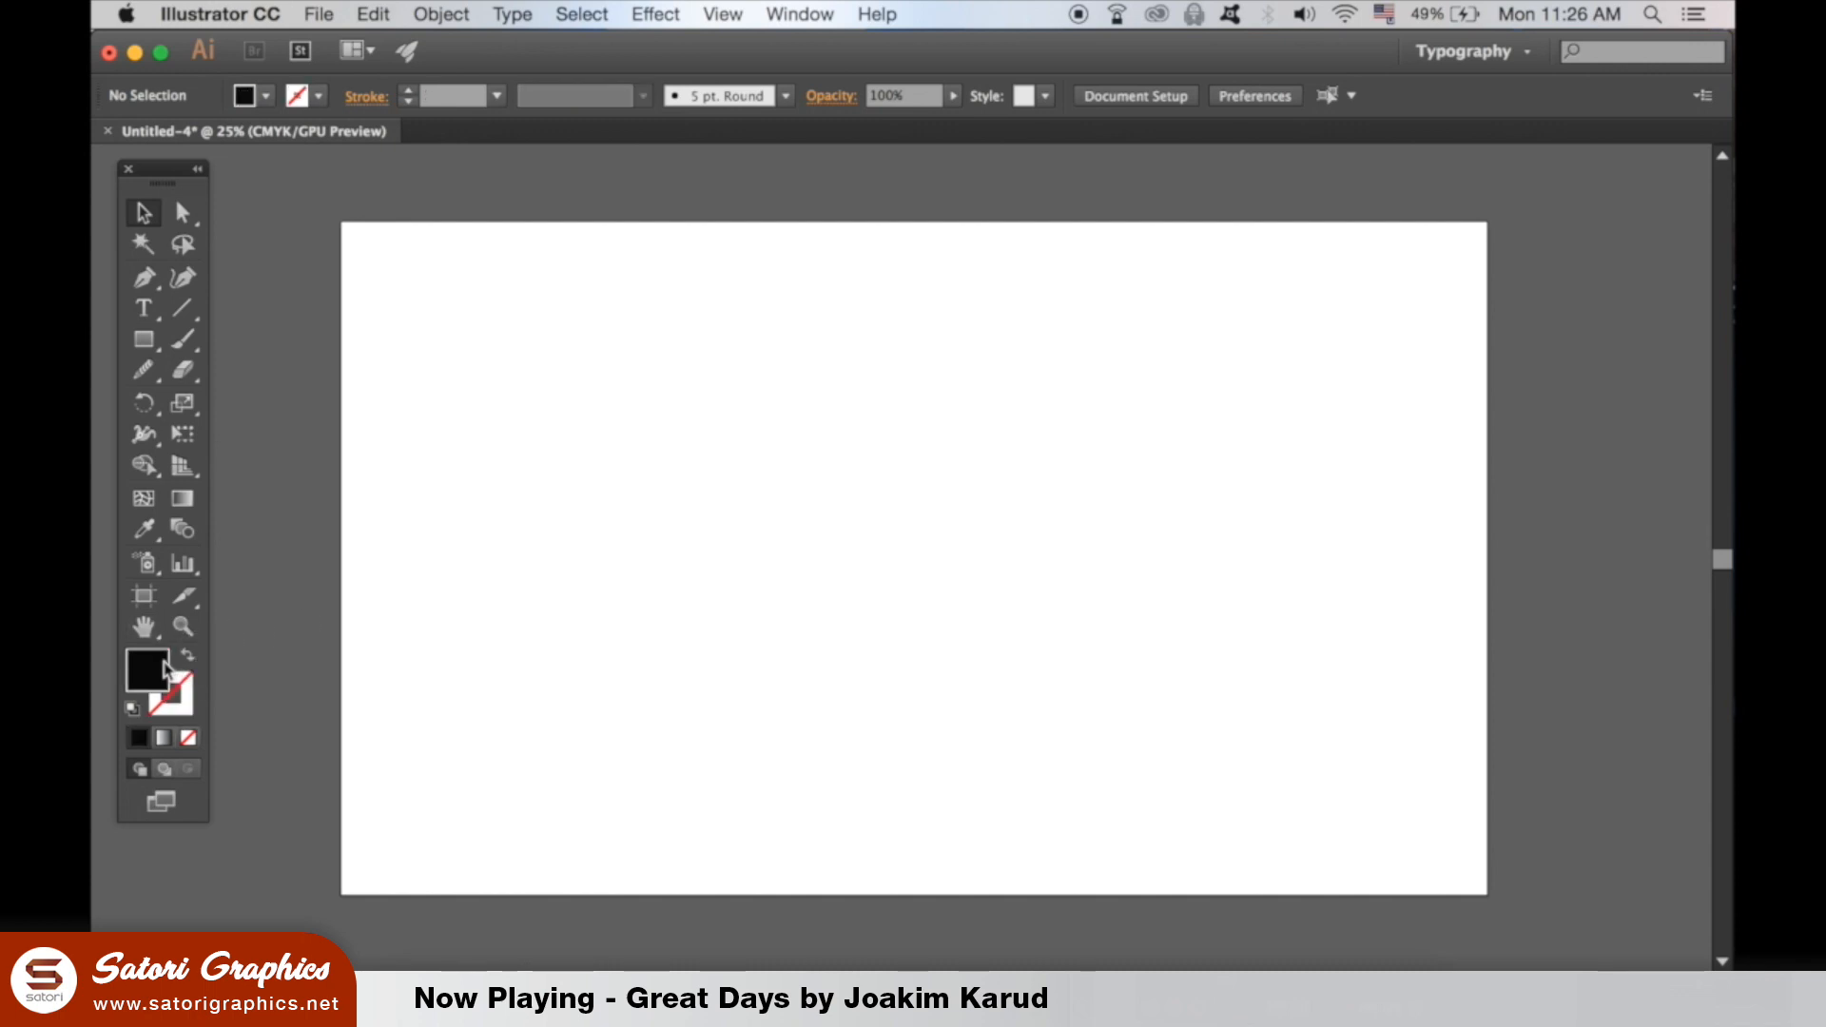
double_click(146, 669)
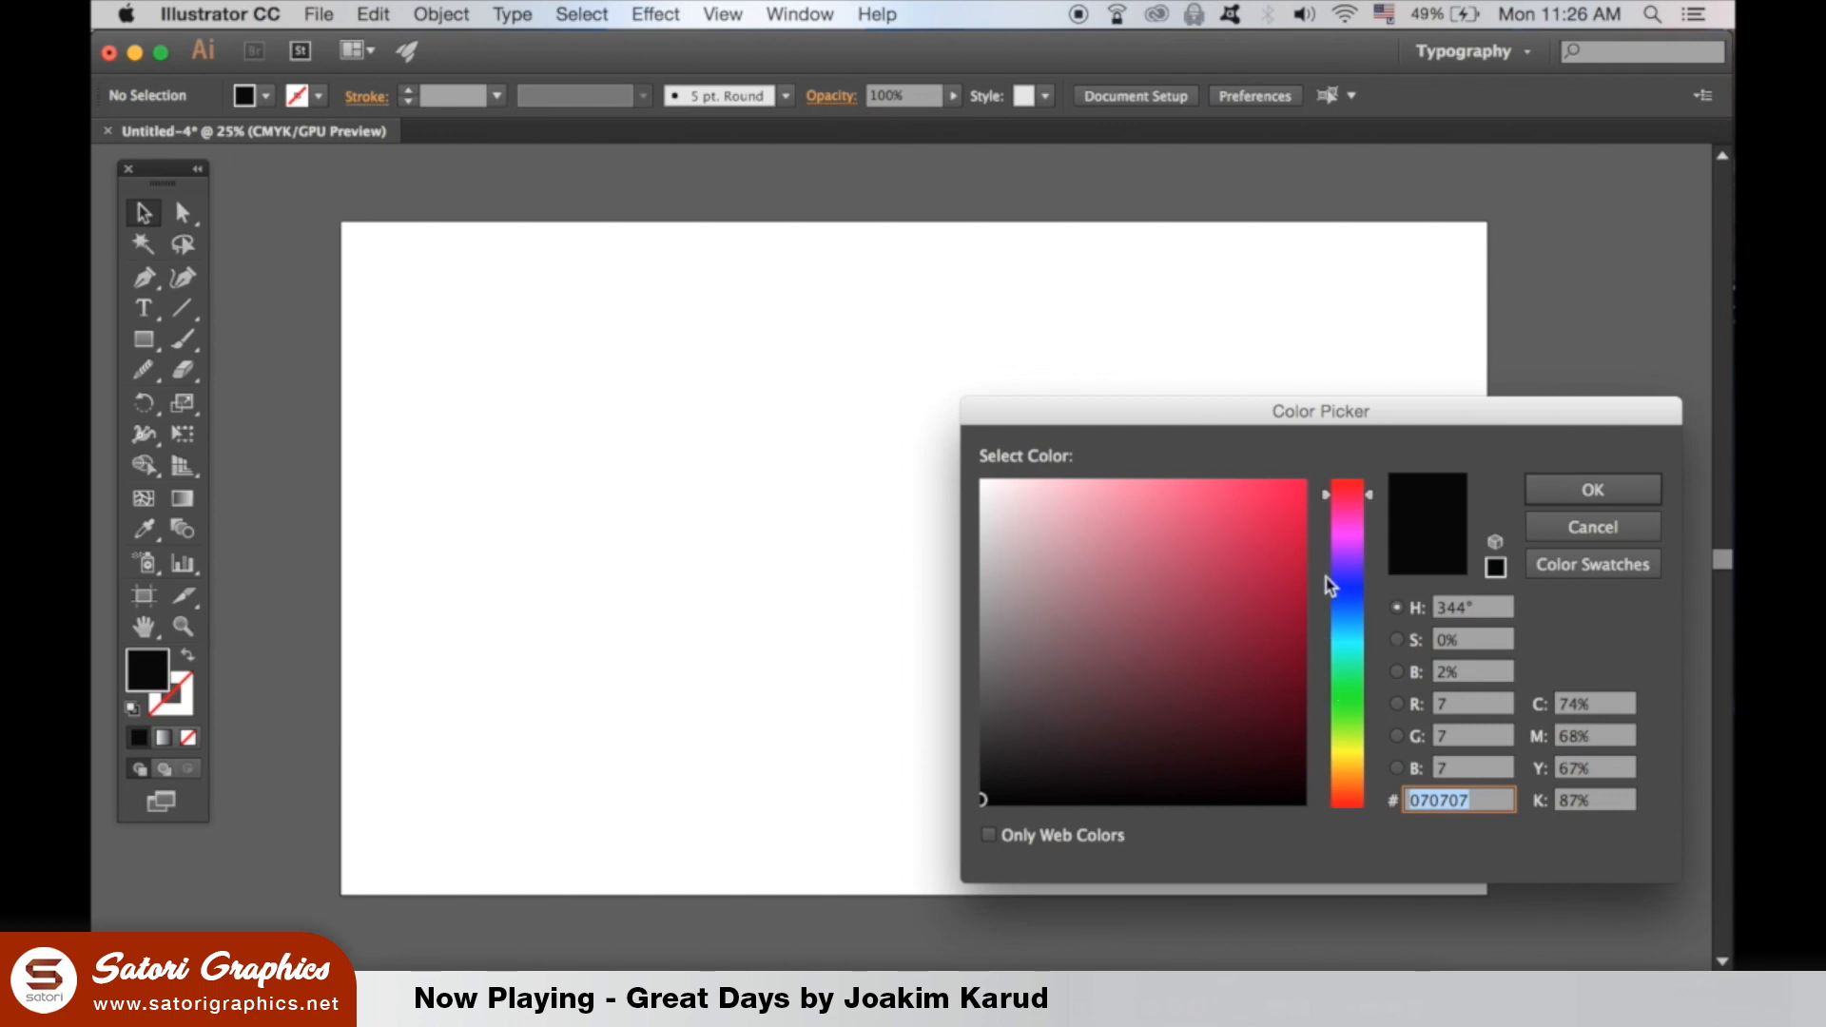
left_click(1176, 474)
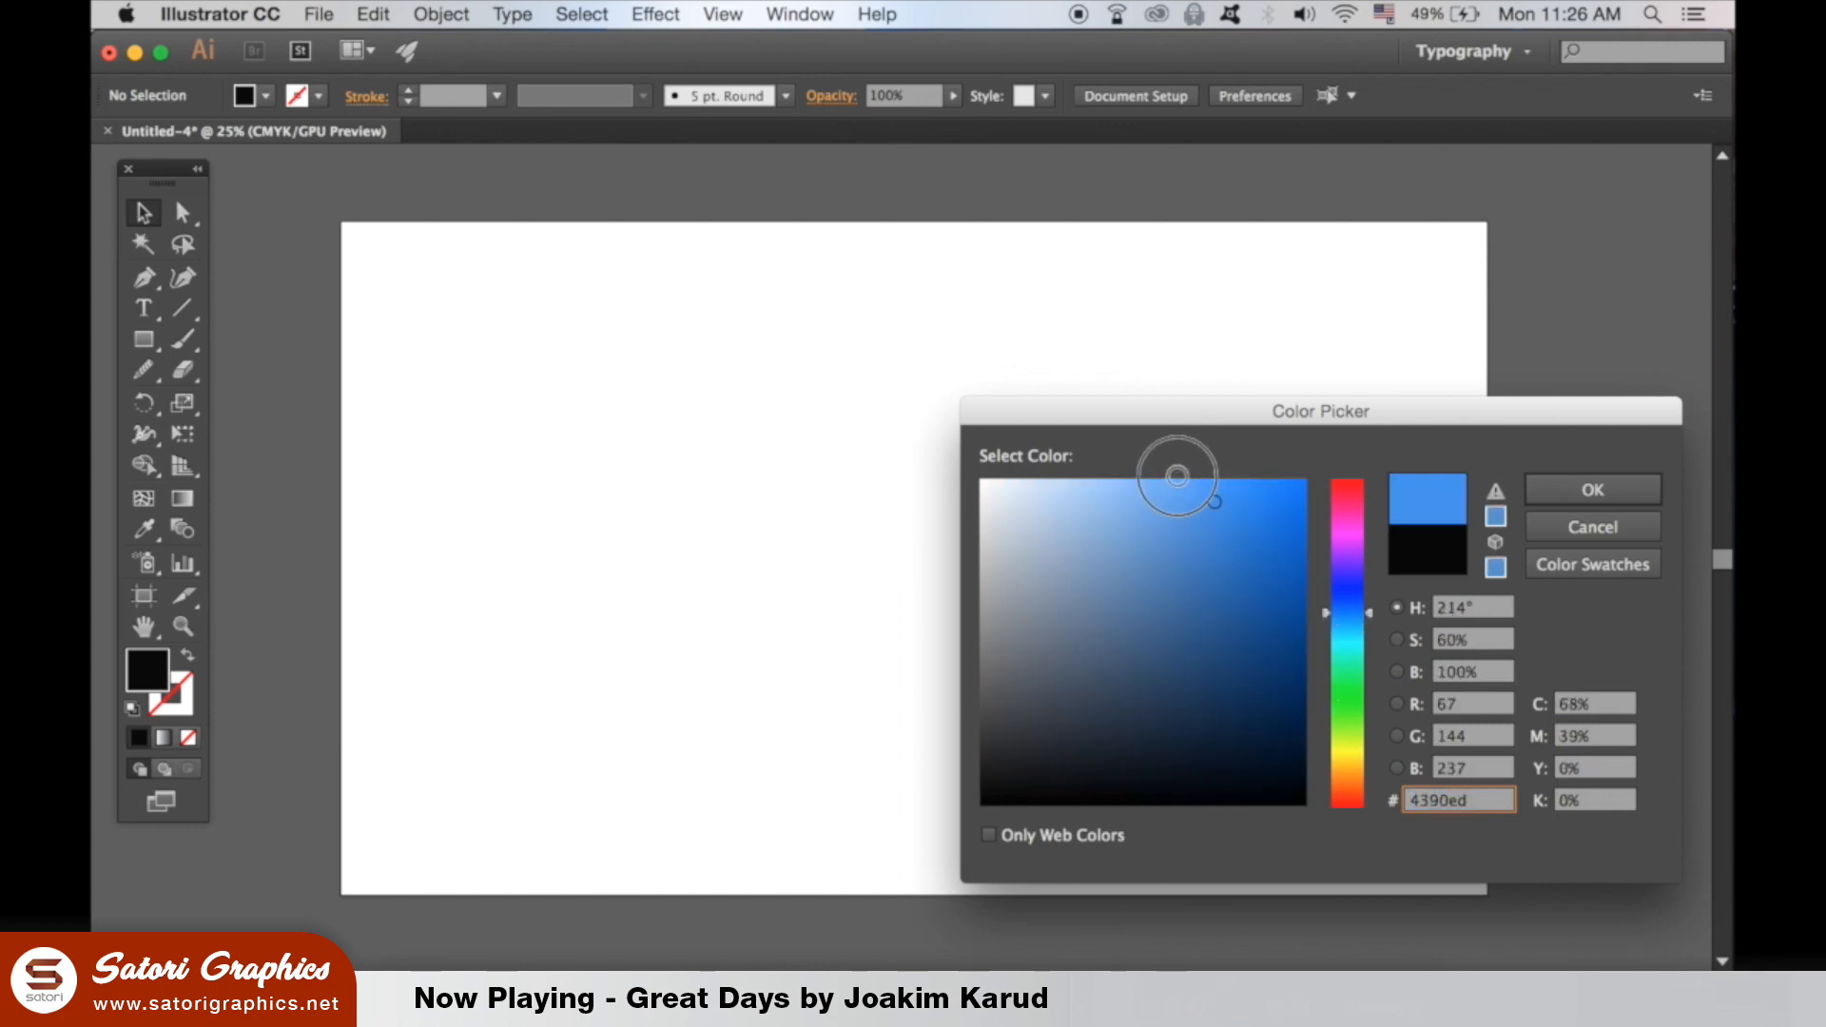
left_click(1590, 489)
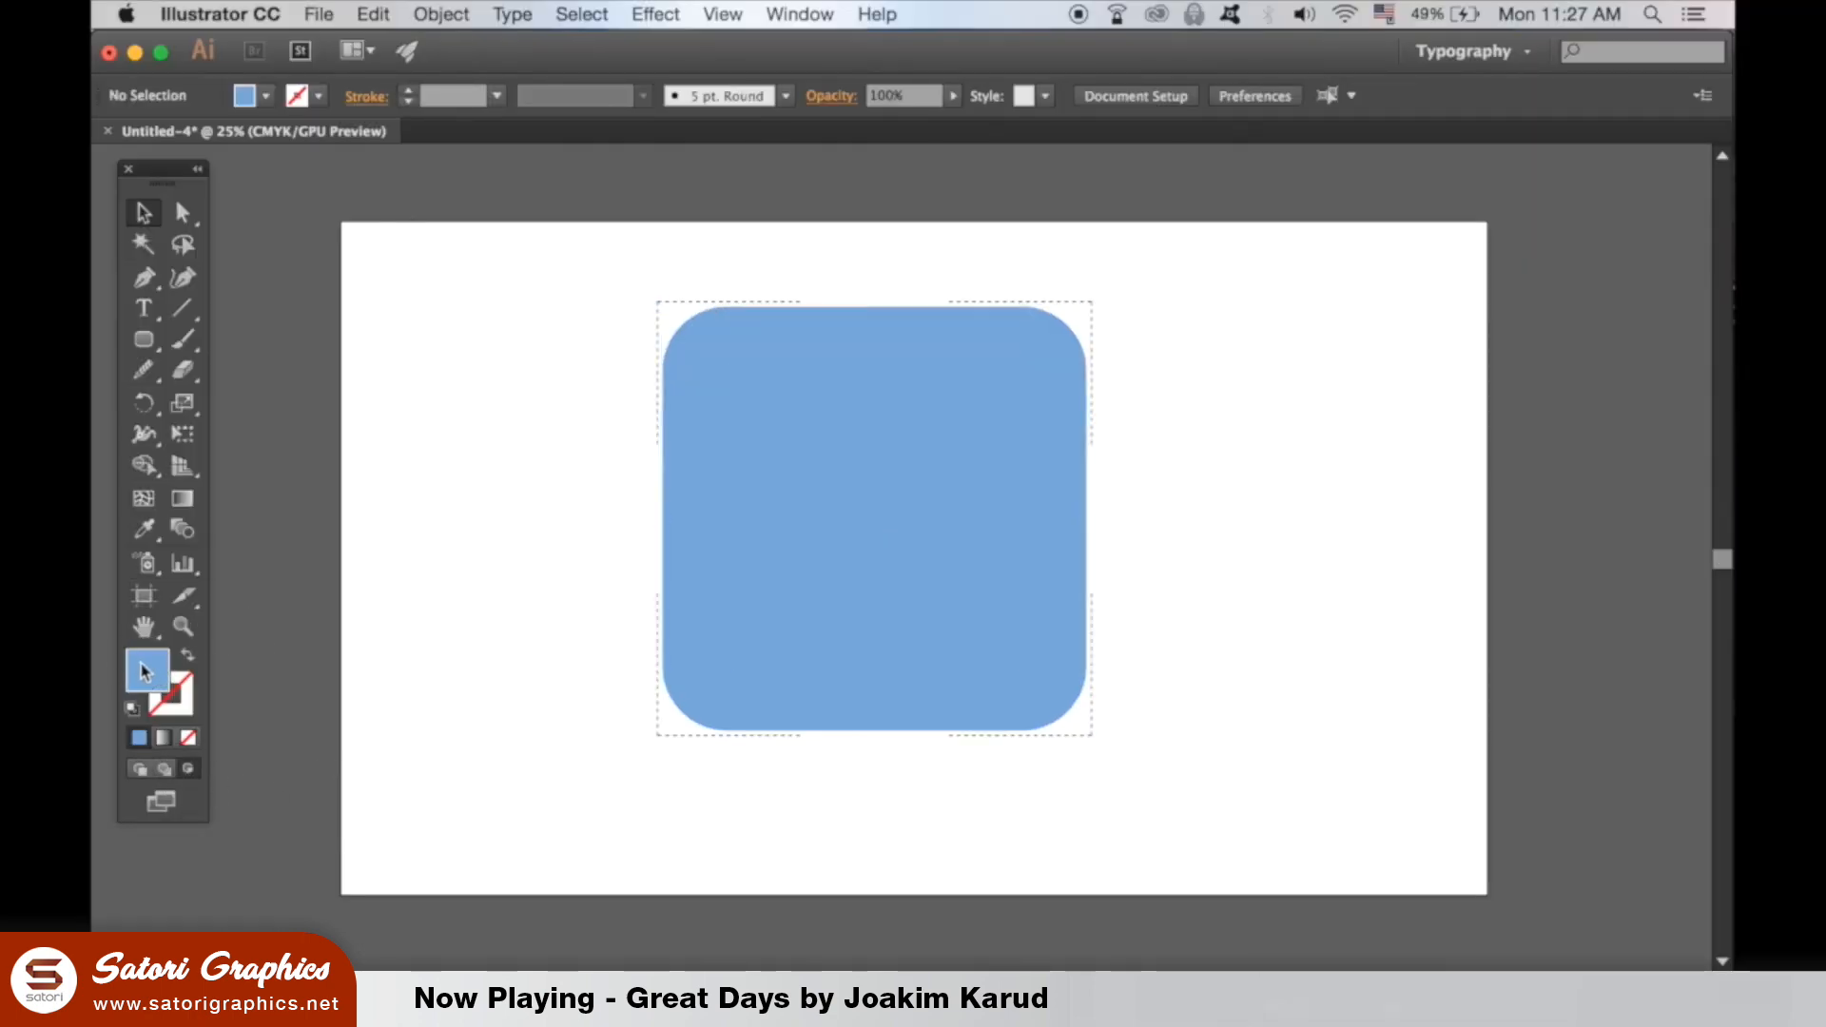
Change the fill colour to a golden orange (ffb703), leaving the blue square unchanged.
double_click(137, 670)
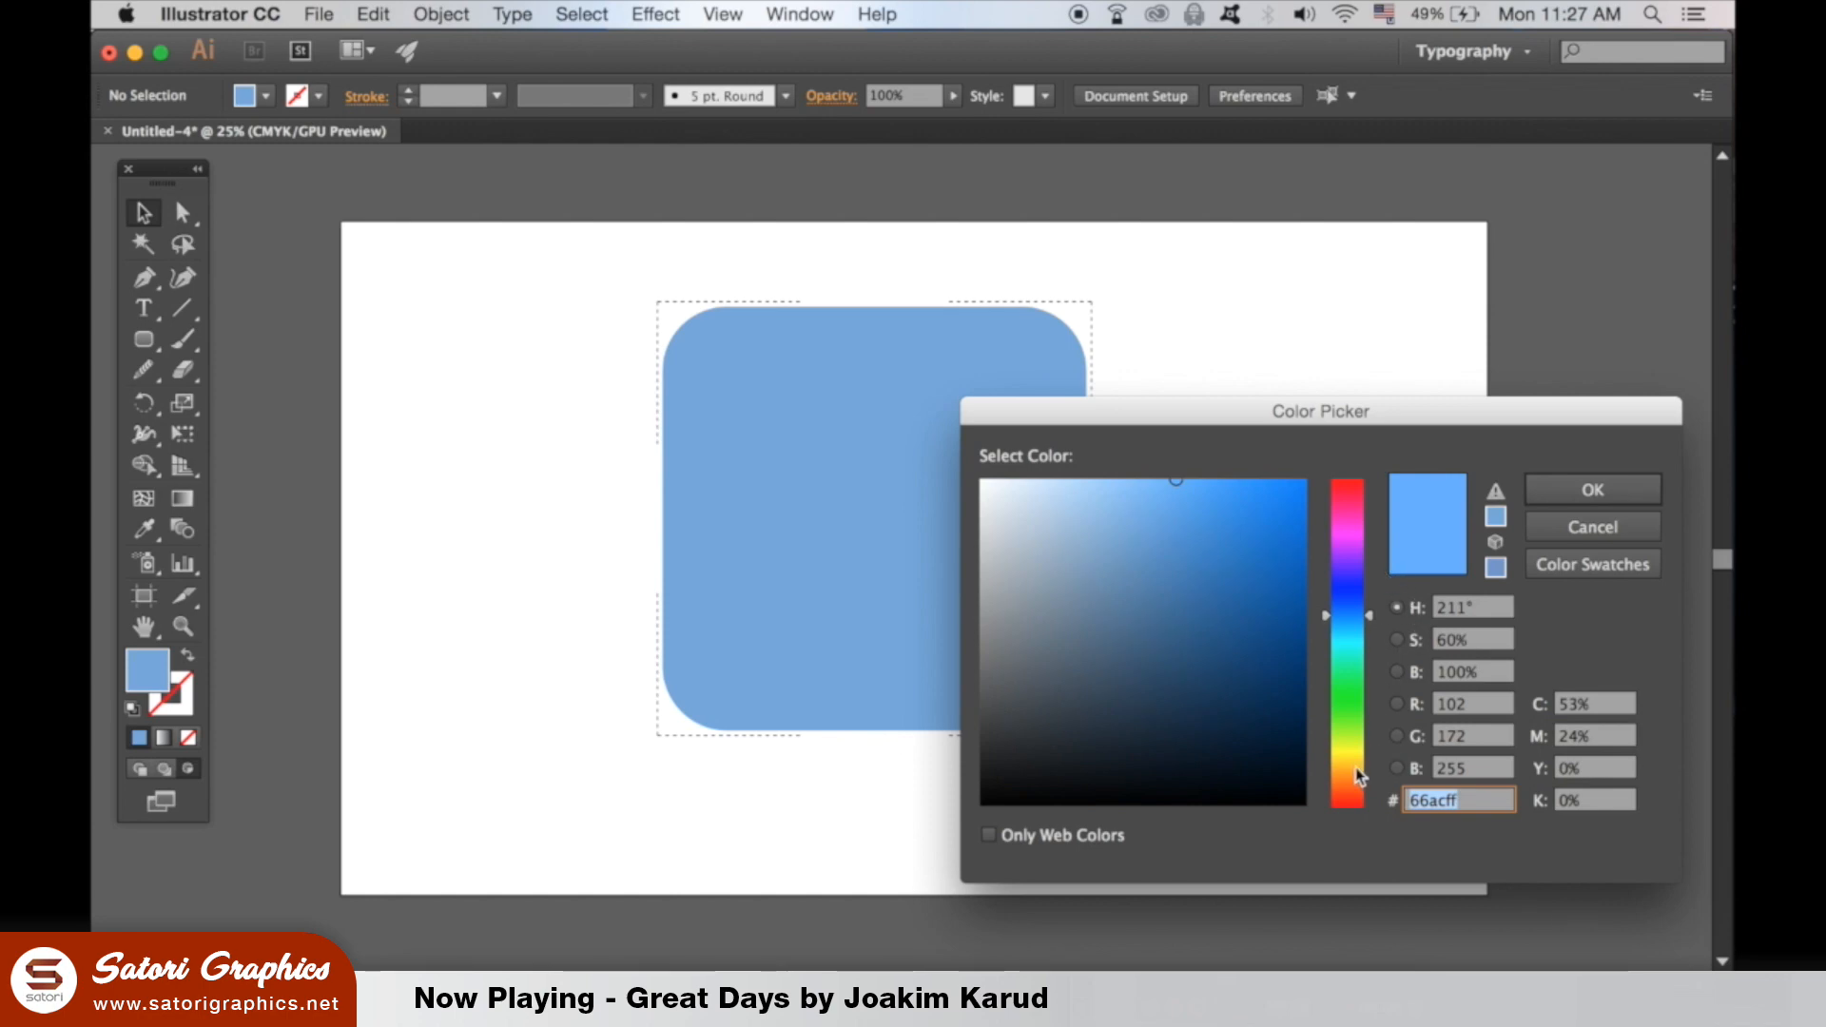
left_click(1301, 451)
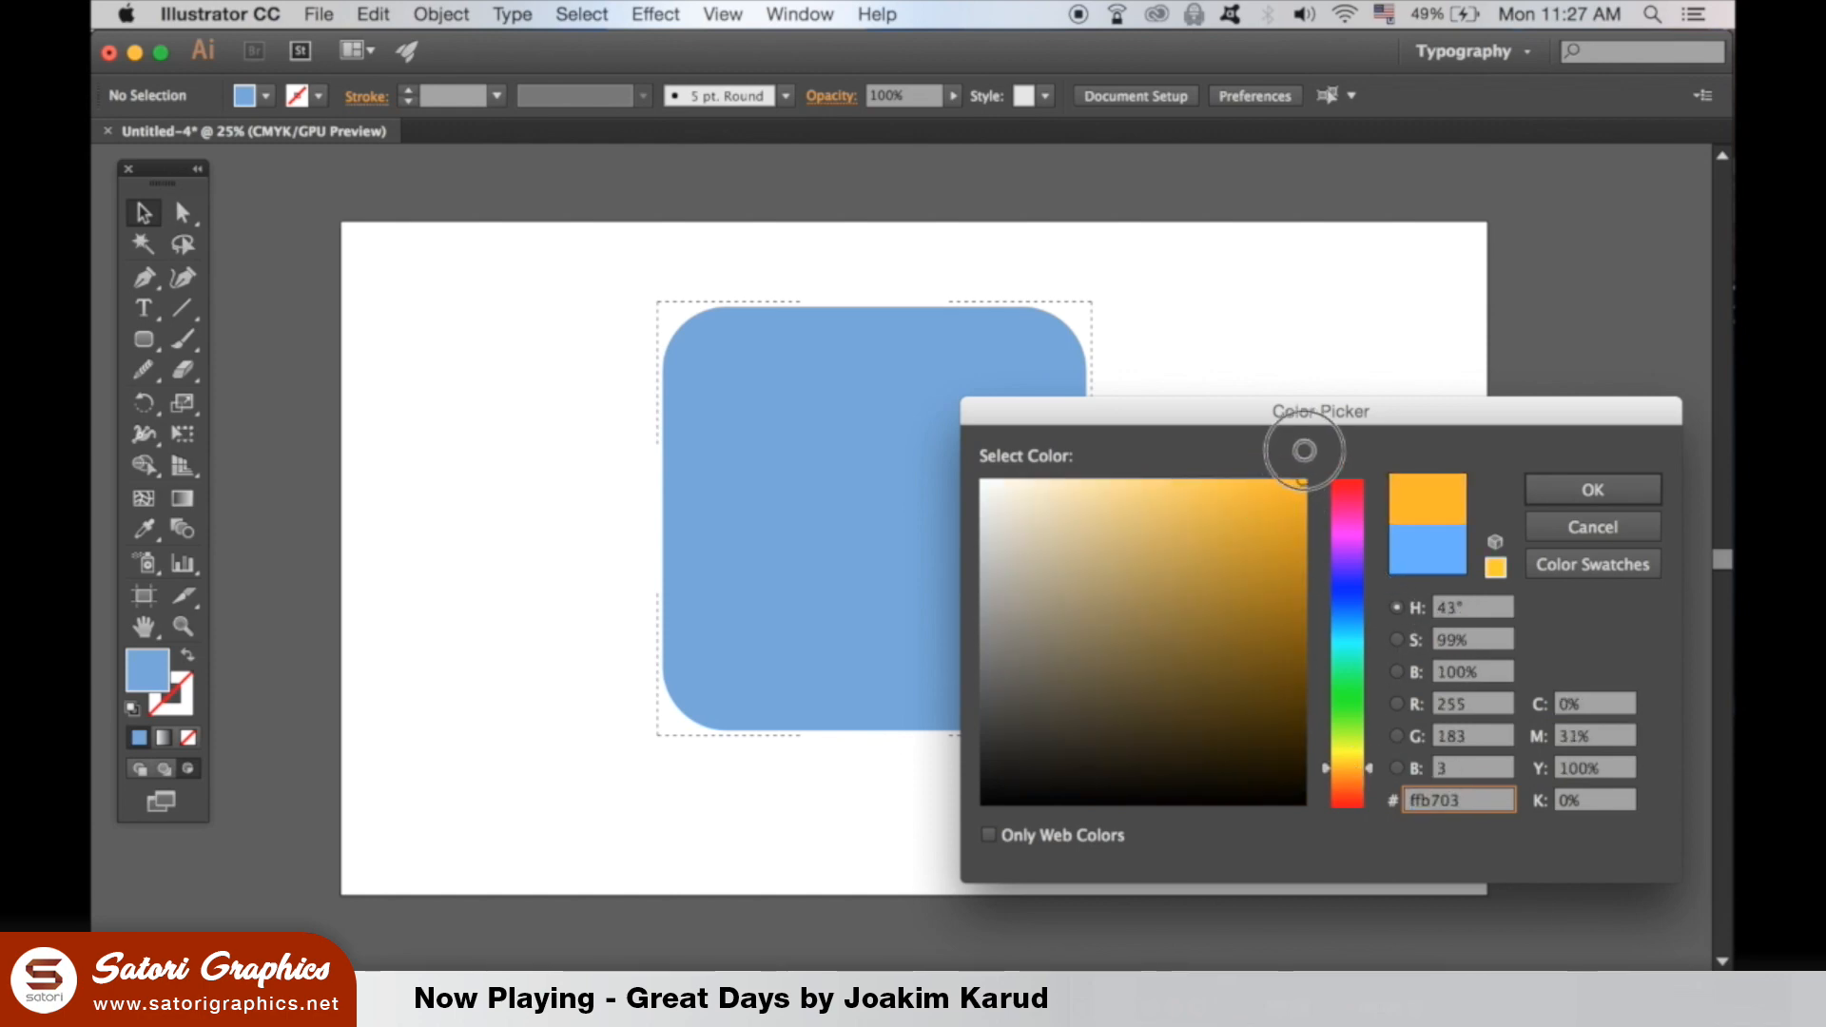
mouse_move(1592, 489)
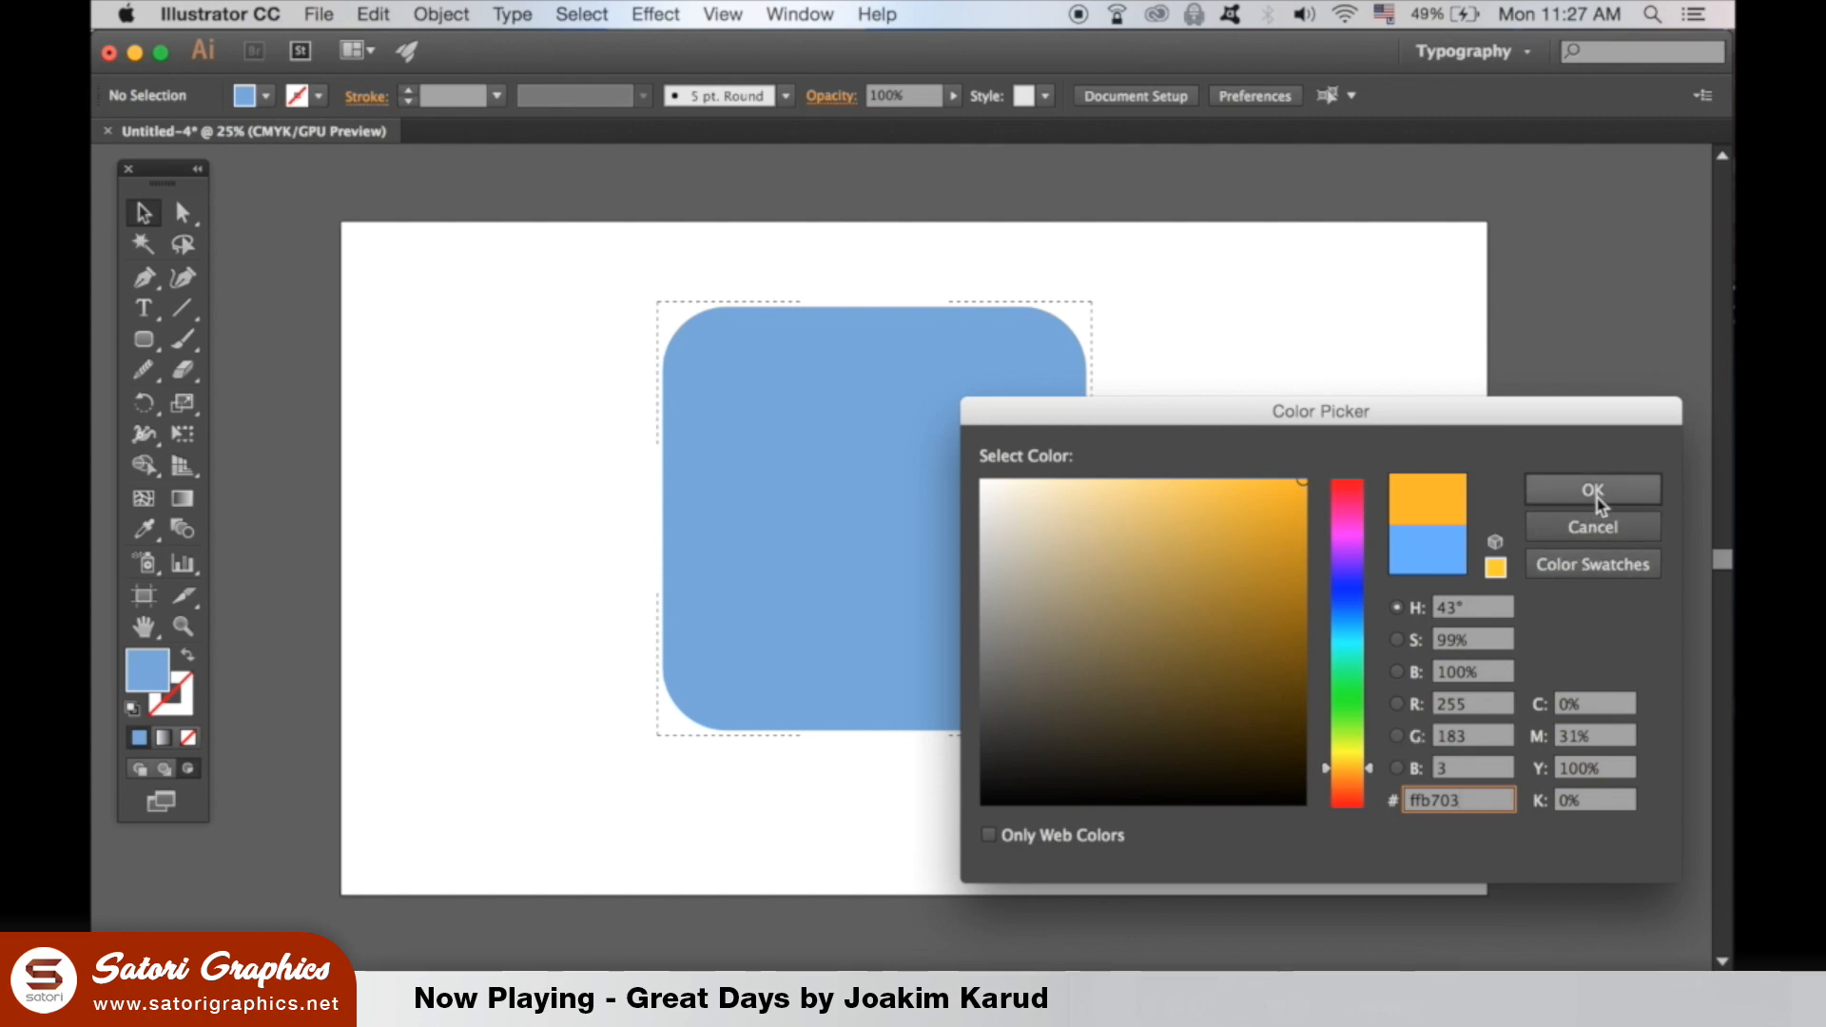
left_click(1590, 489)
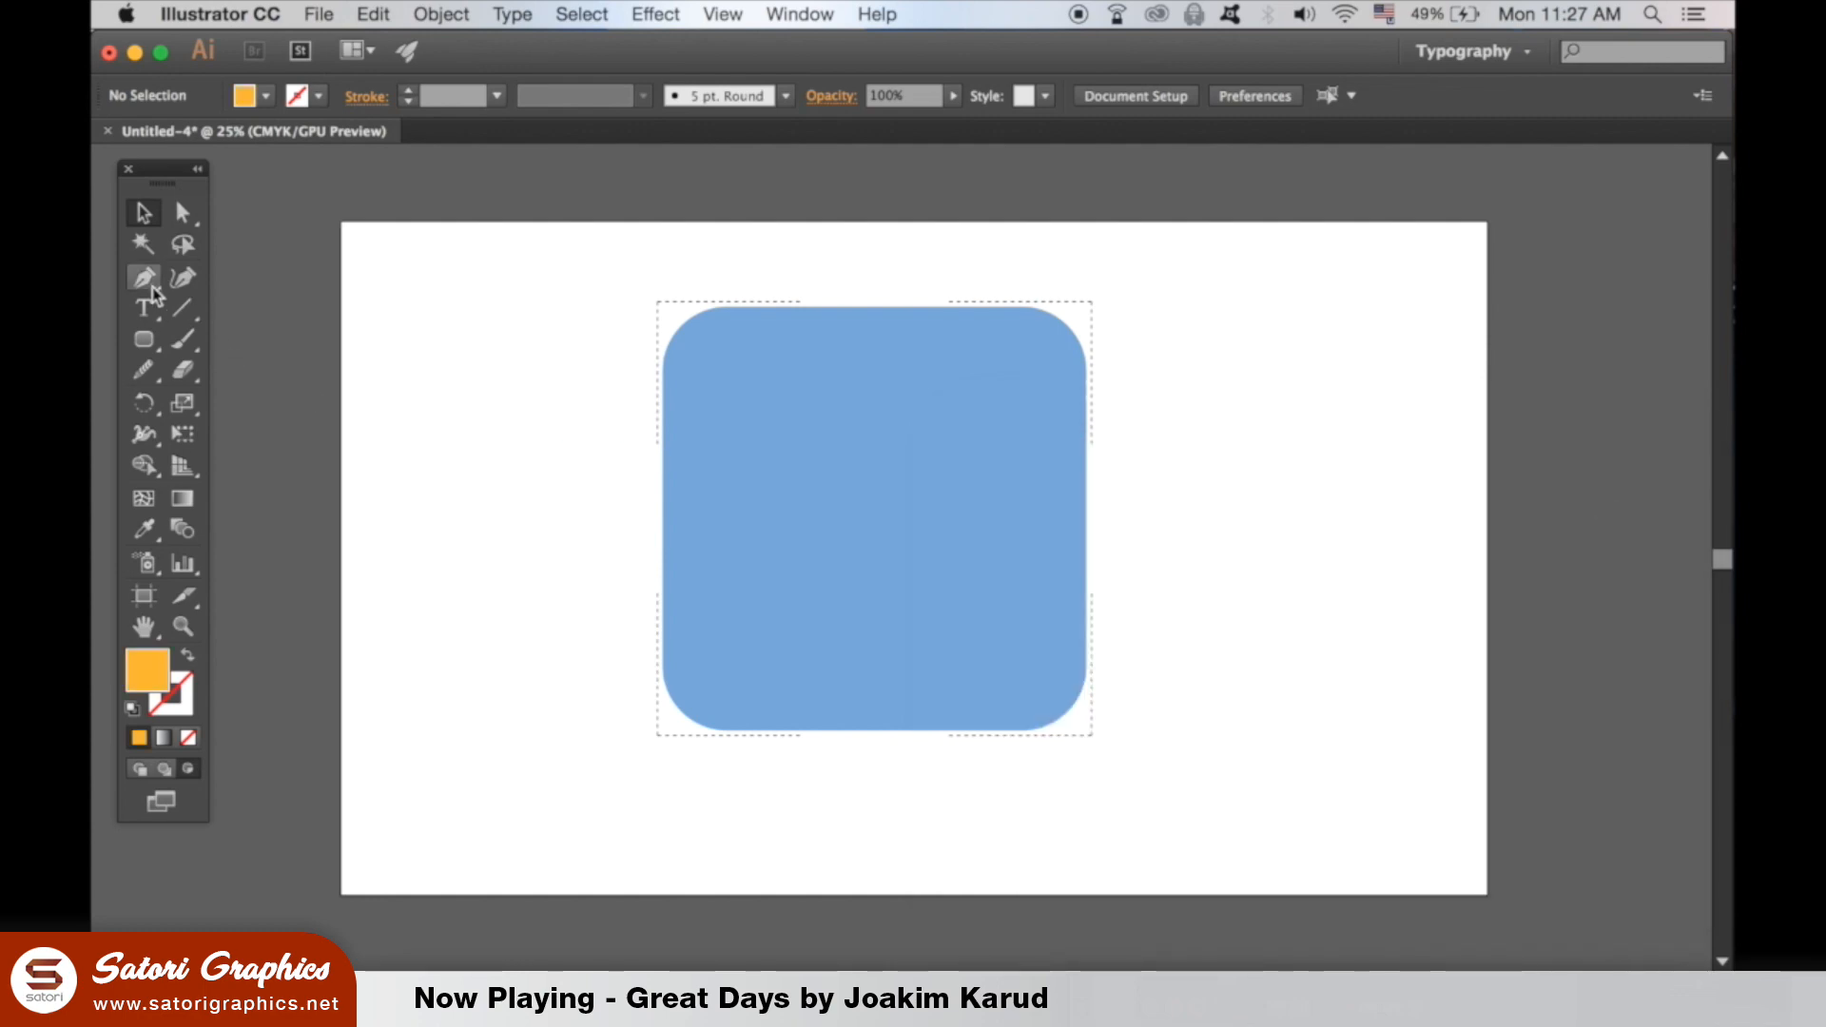
mouse_move(185, 371)
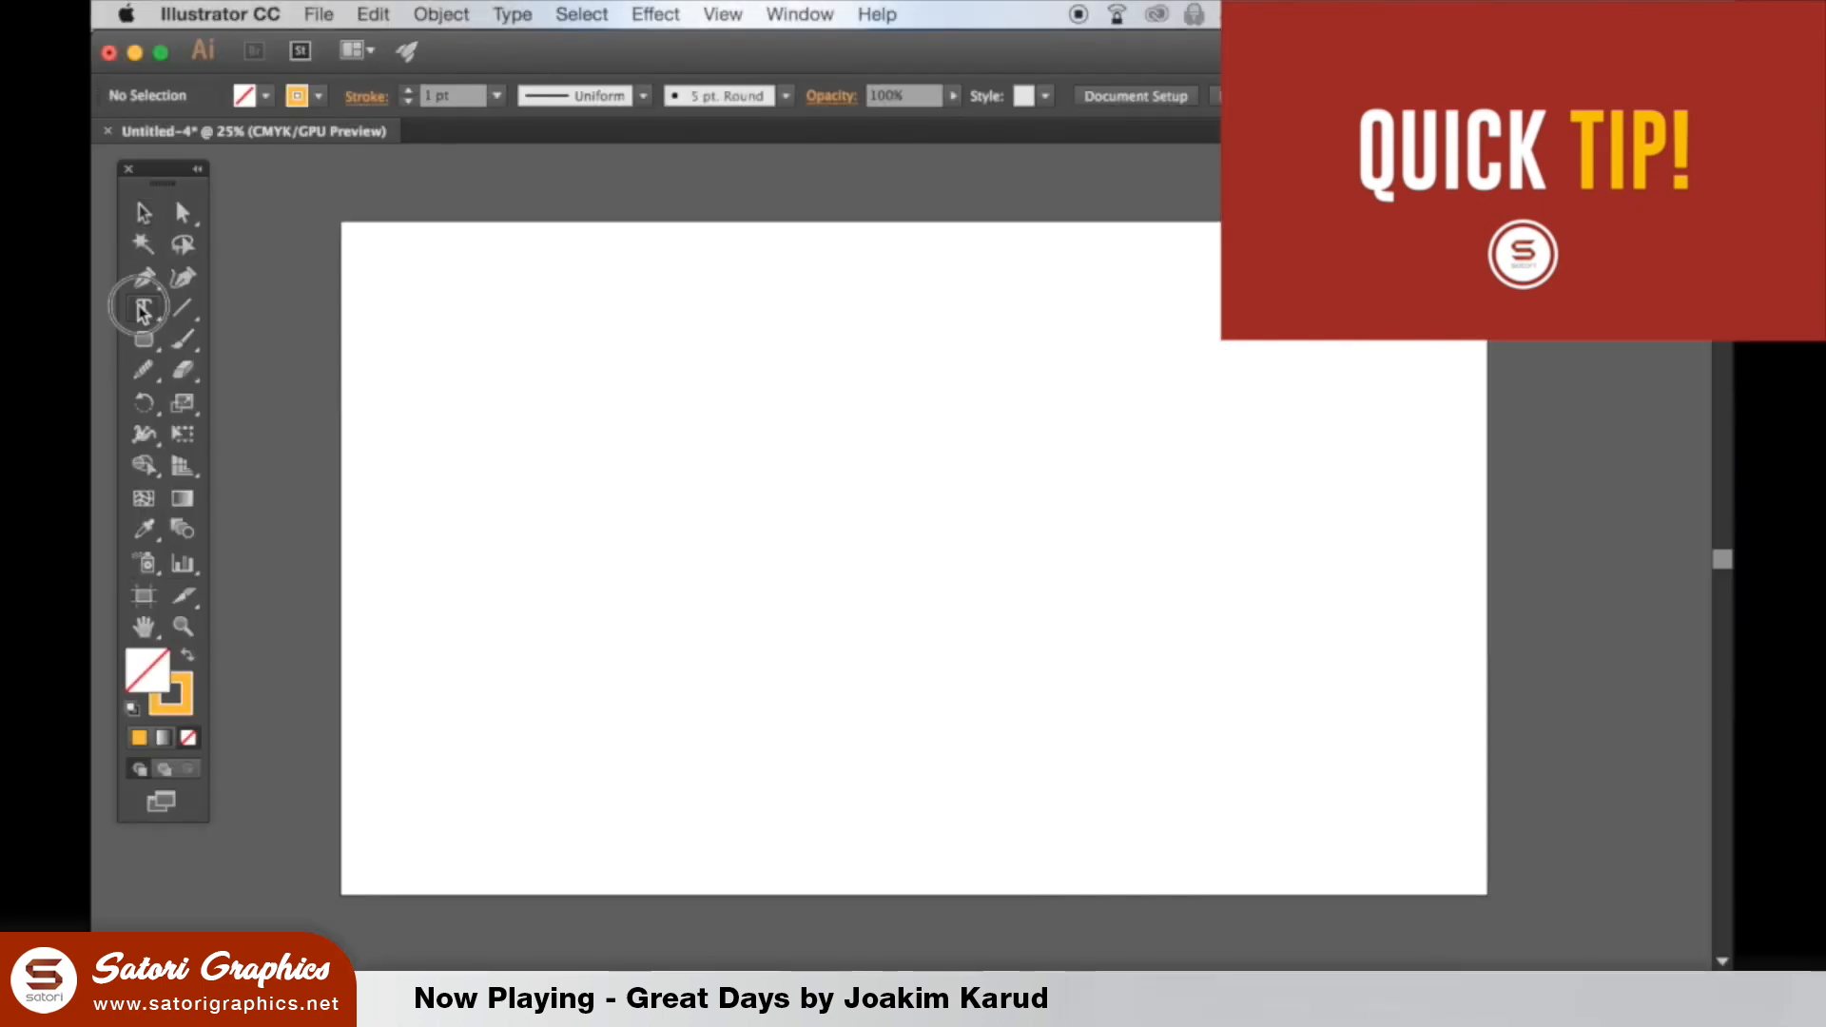
Add the word Satori in bold black script lettering with the Type tool.
left_click(143, 308)
type("Satori")
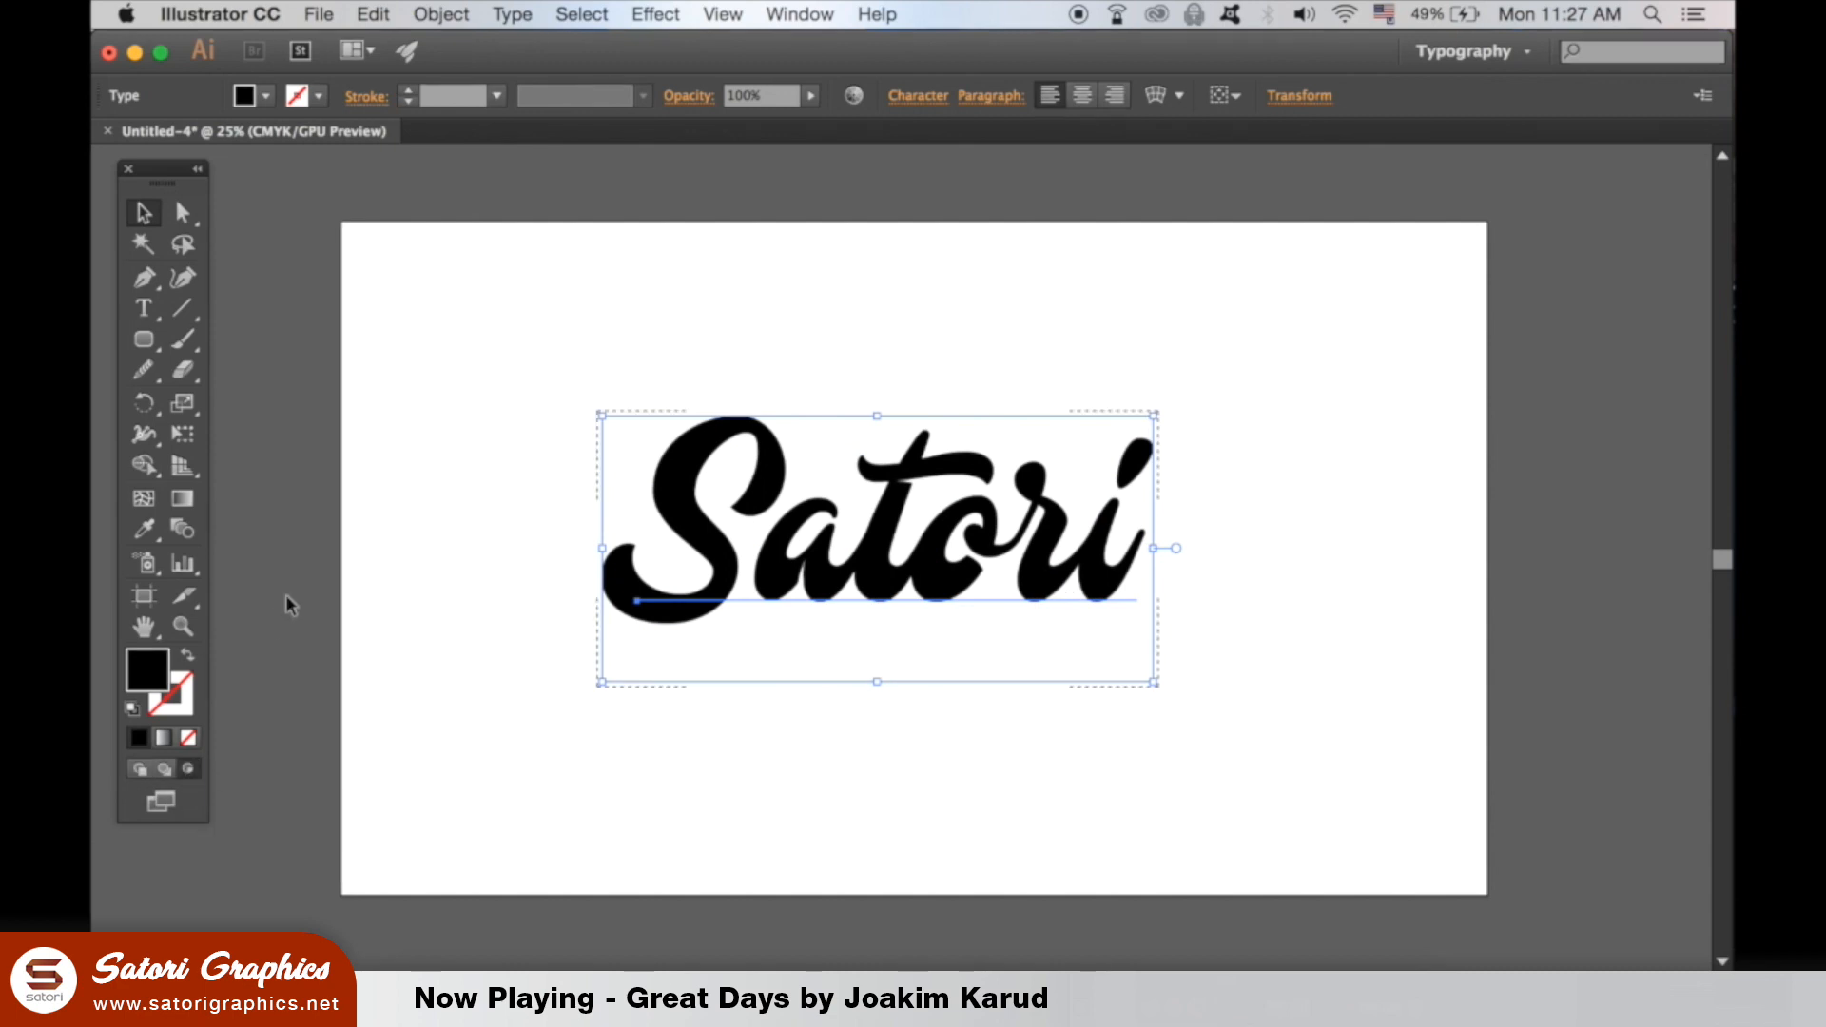
double_click(145, 670)
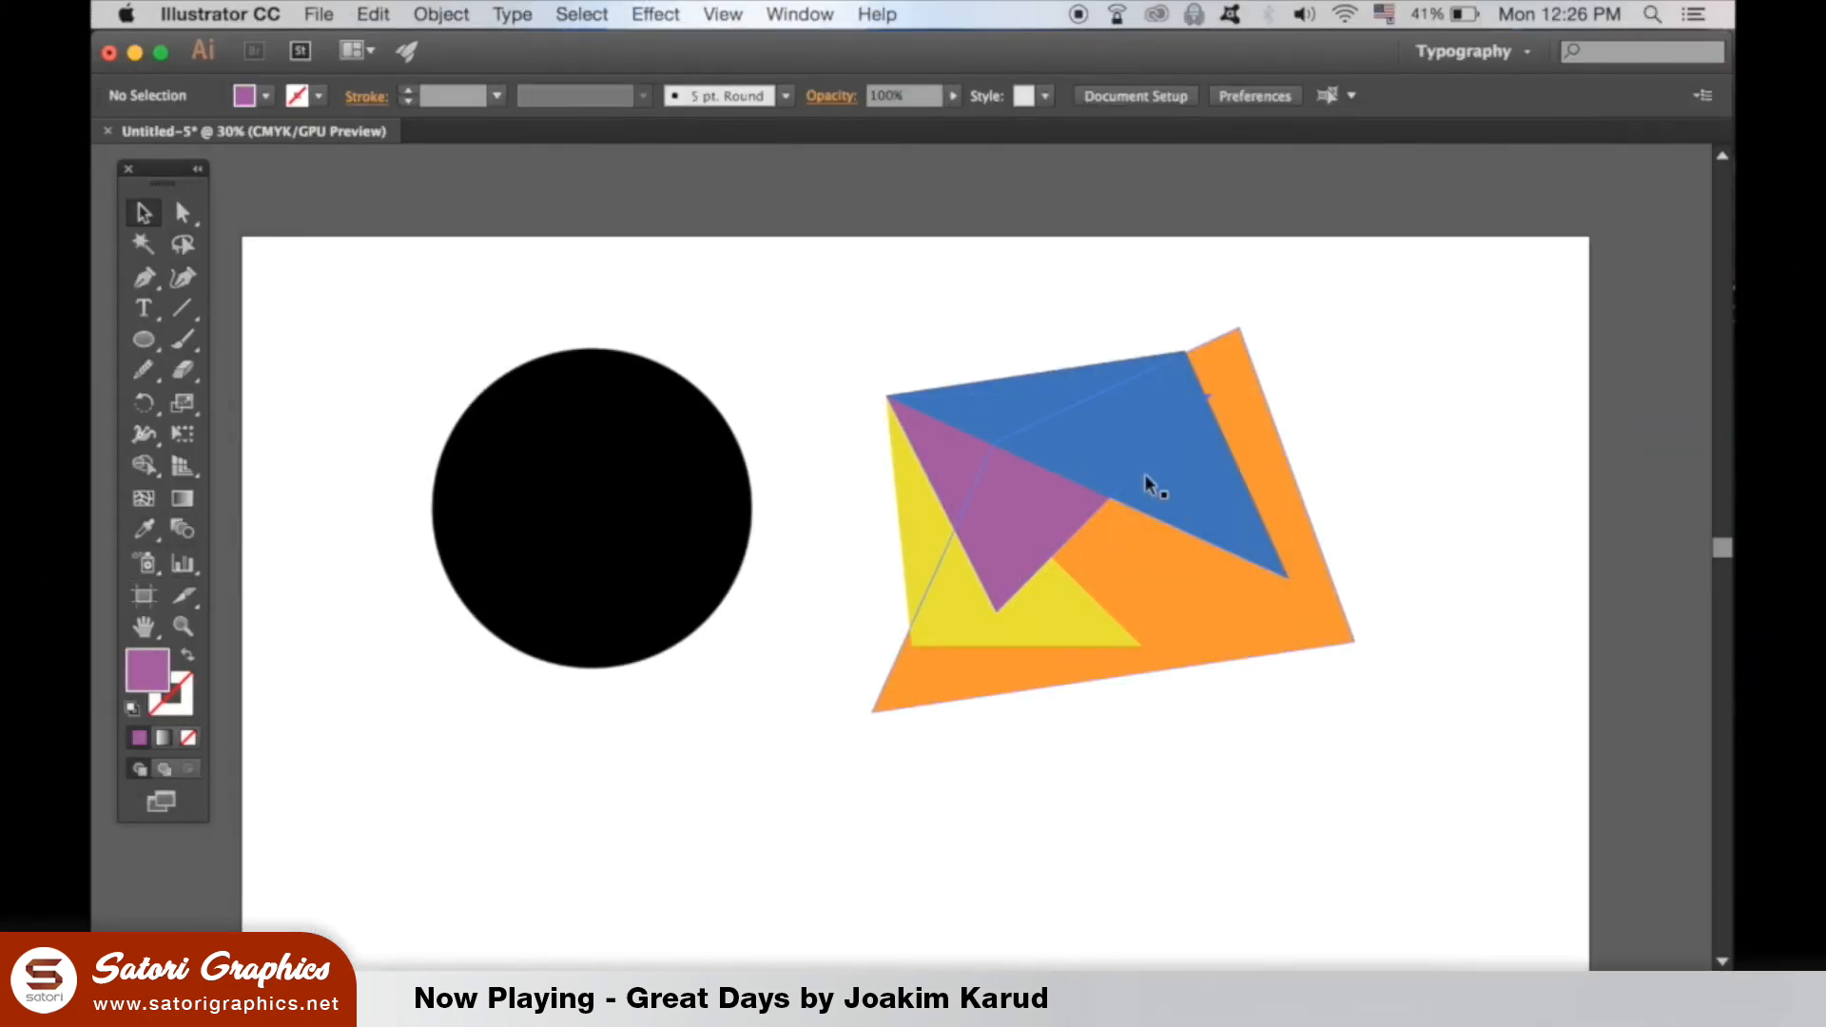
Shrink the black circle slightly and bring it in front of all other shapes.
left_click(594, 506)
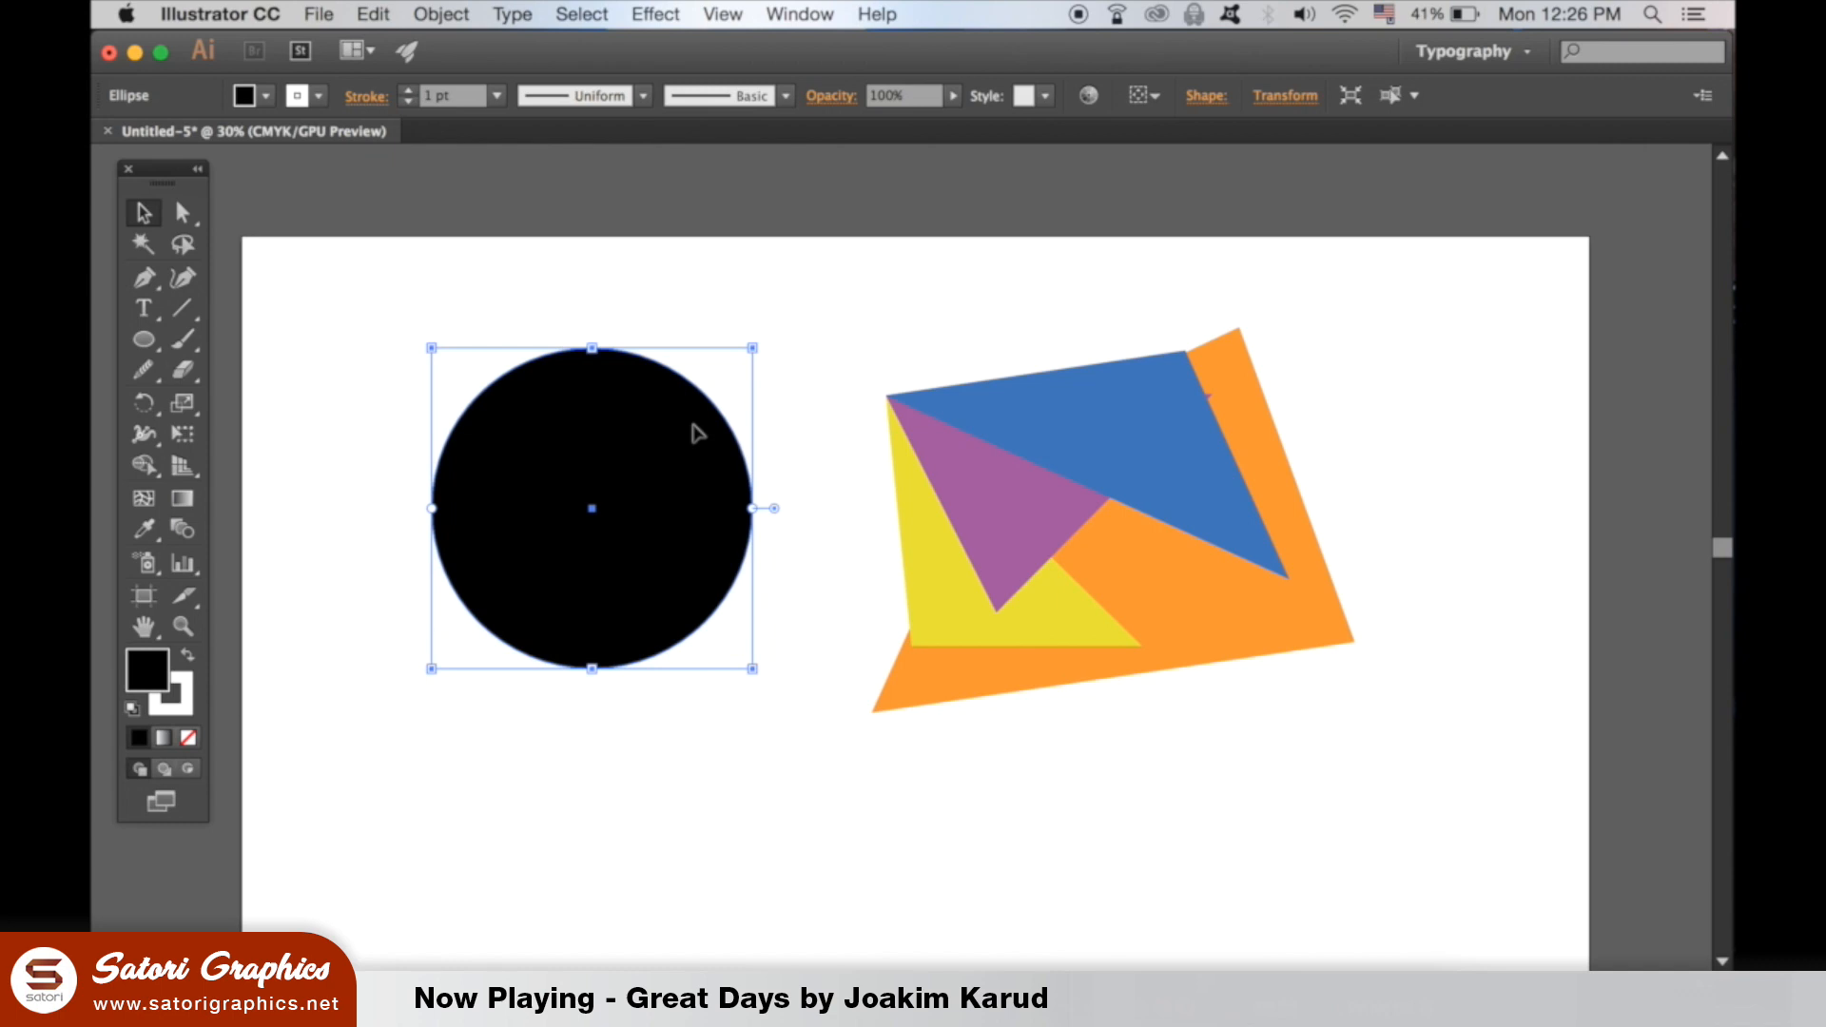
left_click_drag(754, 347, 740, 356)
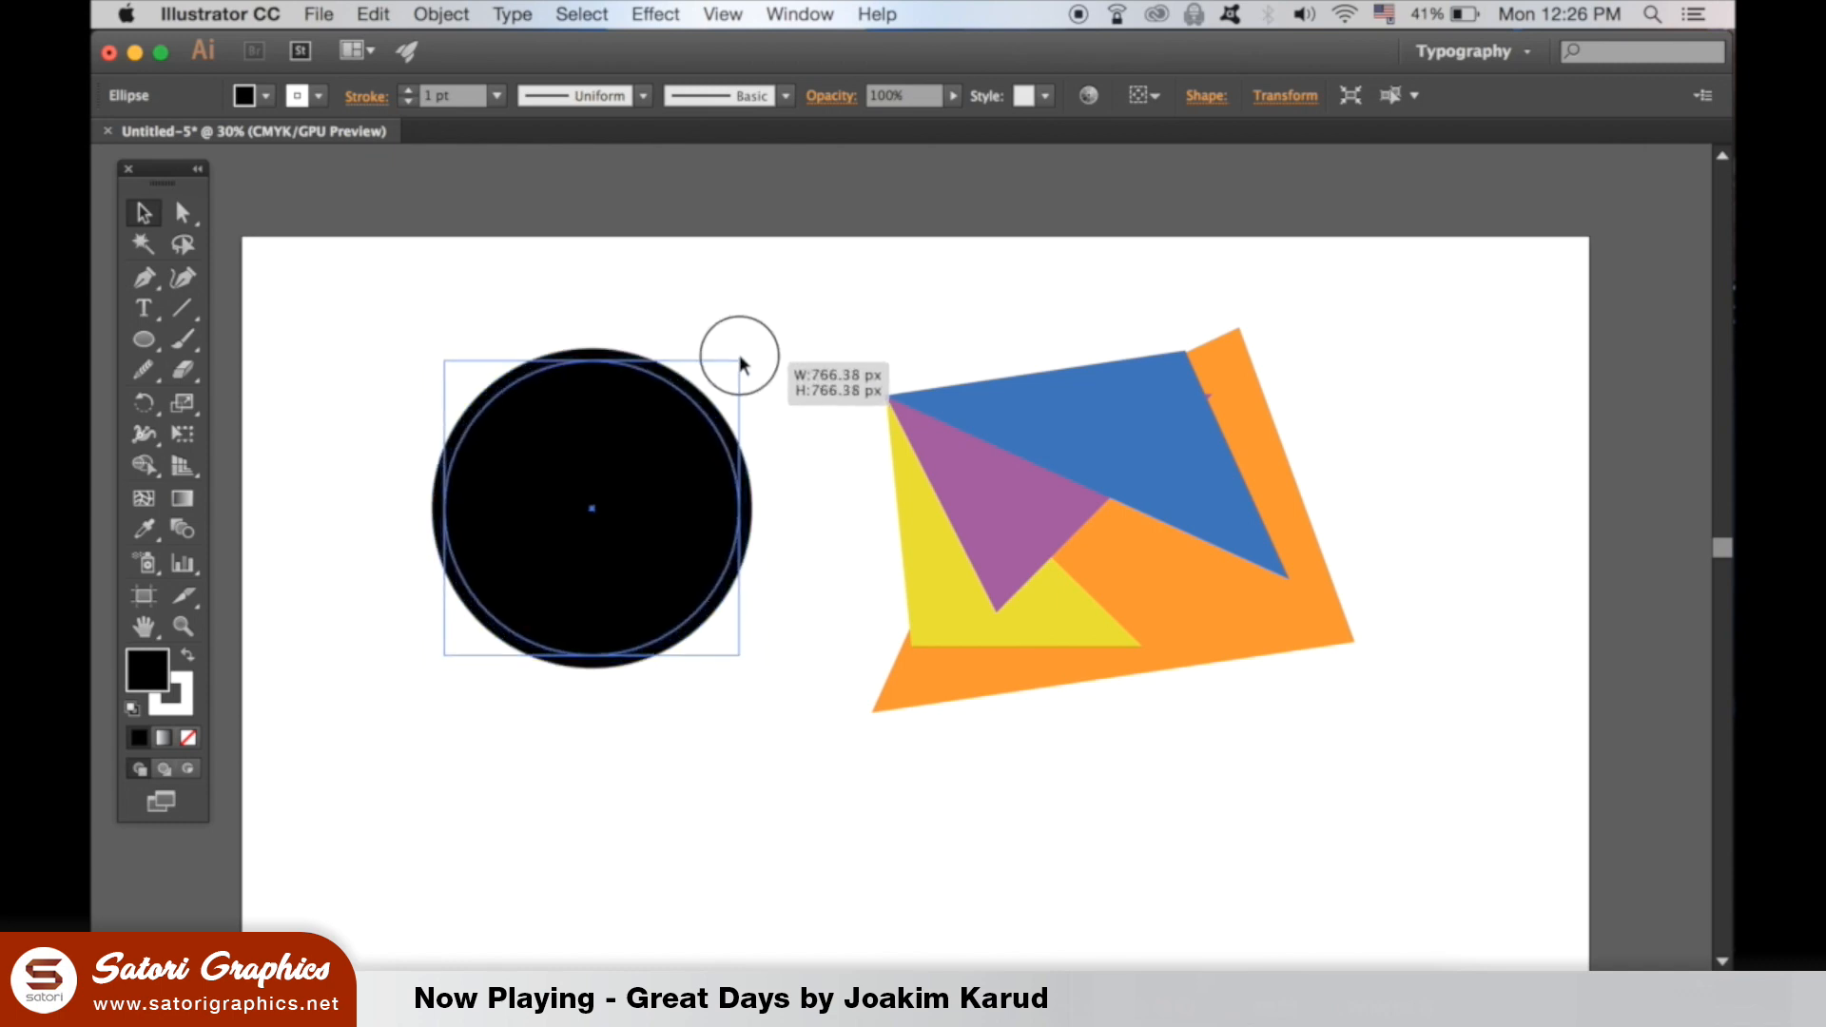
left_click(440, 13)
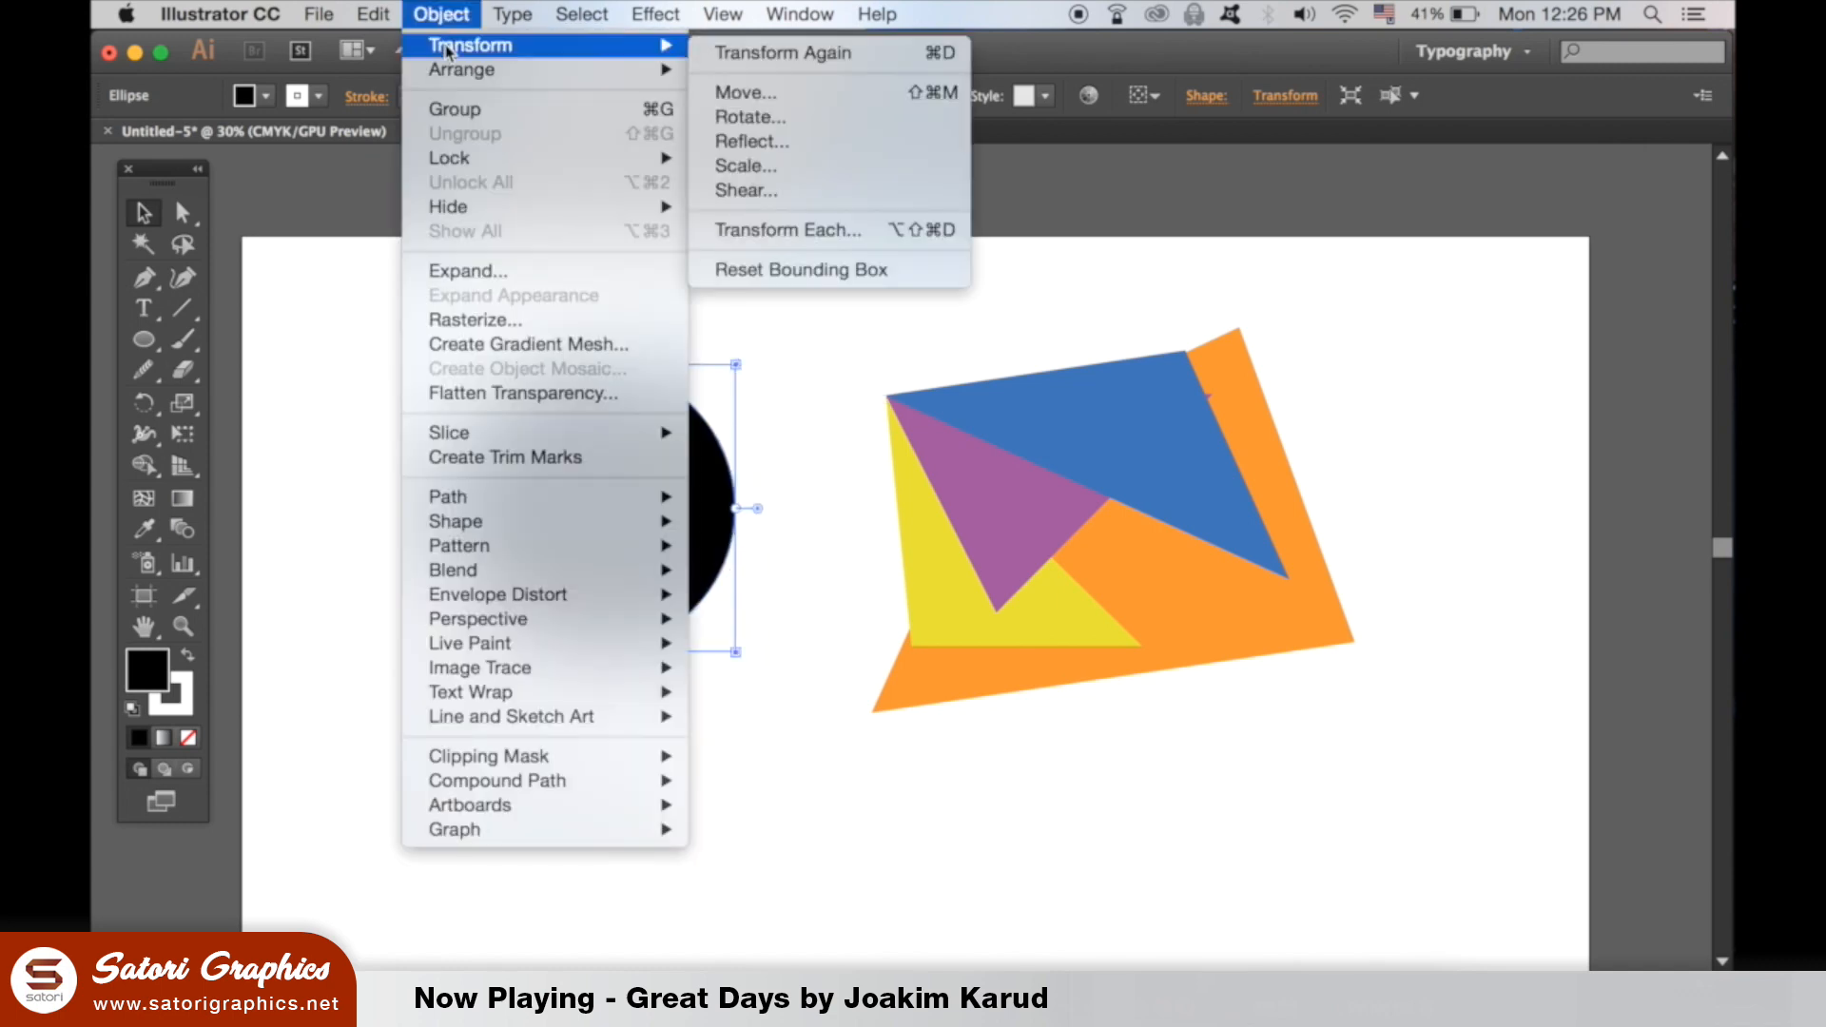
mouse_move(460, 69)
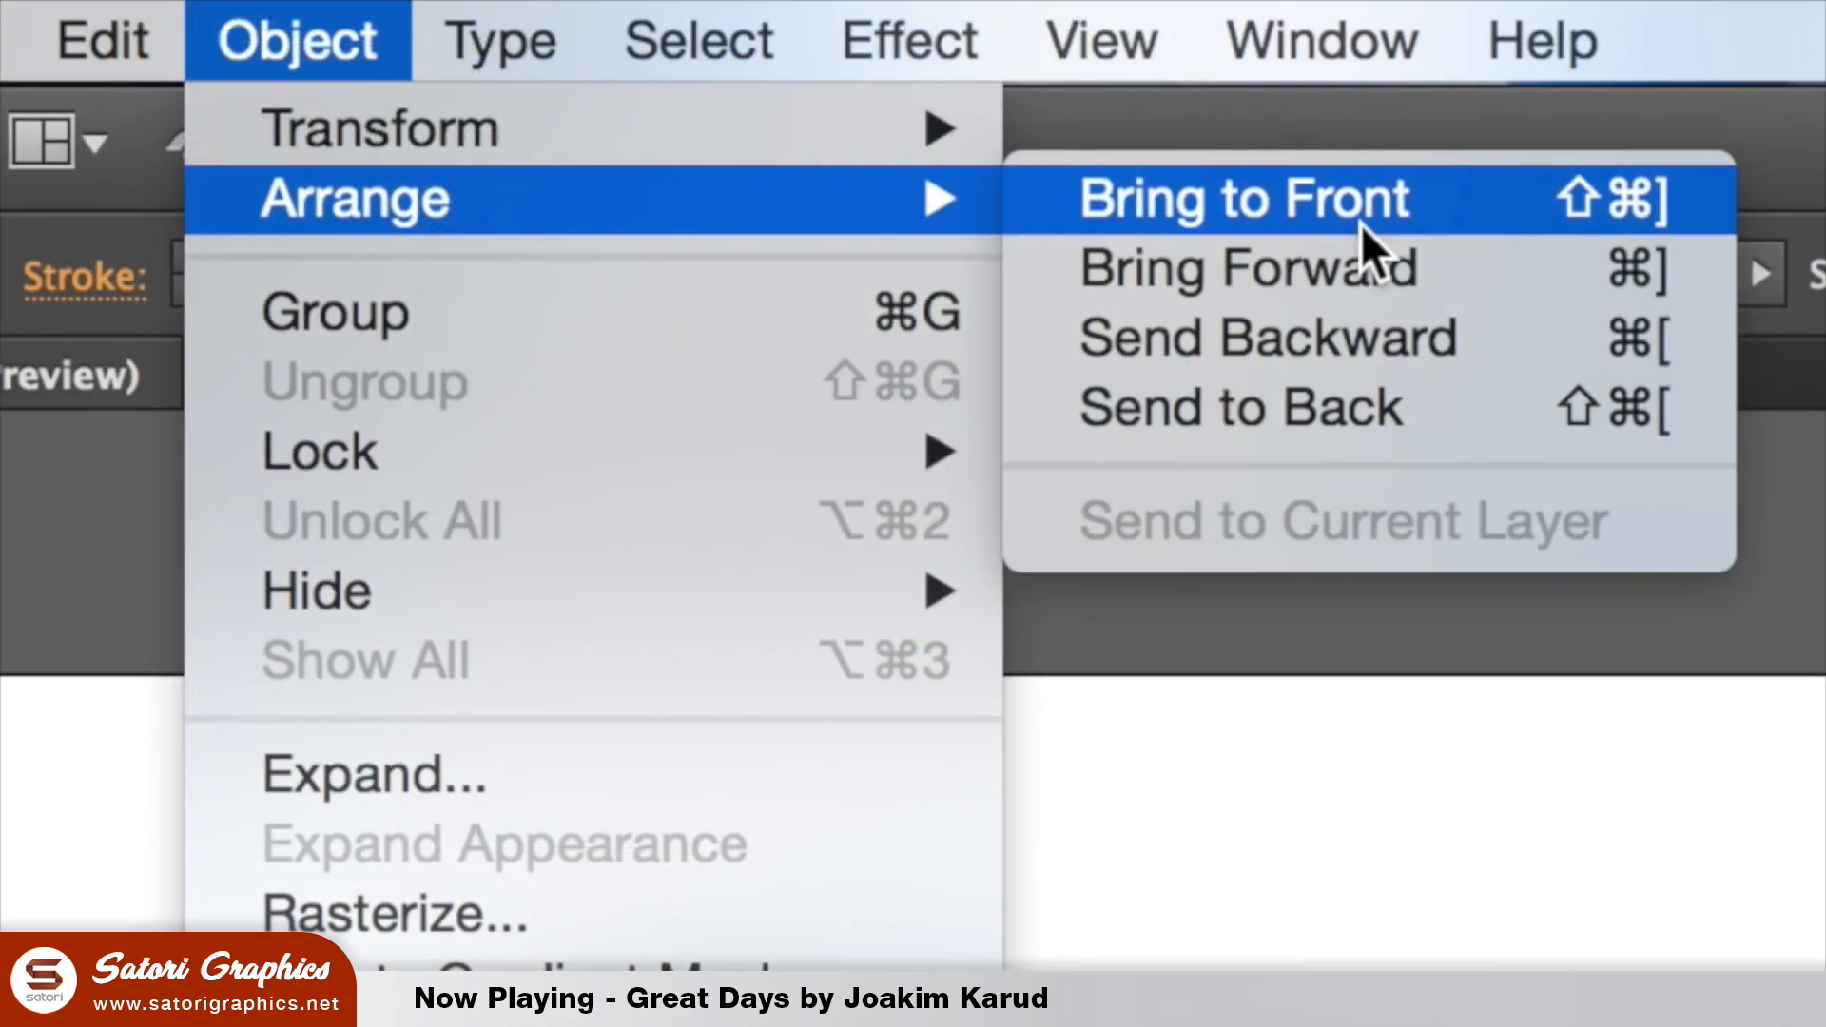
left_click(1241, 196)
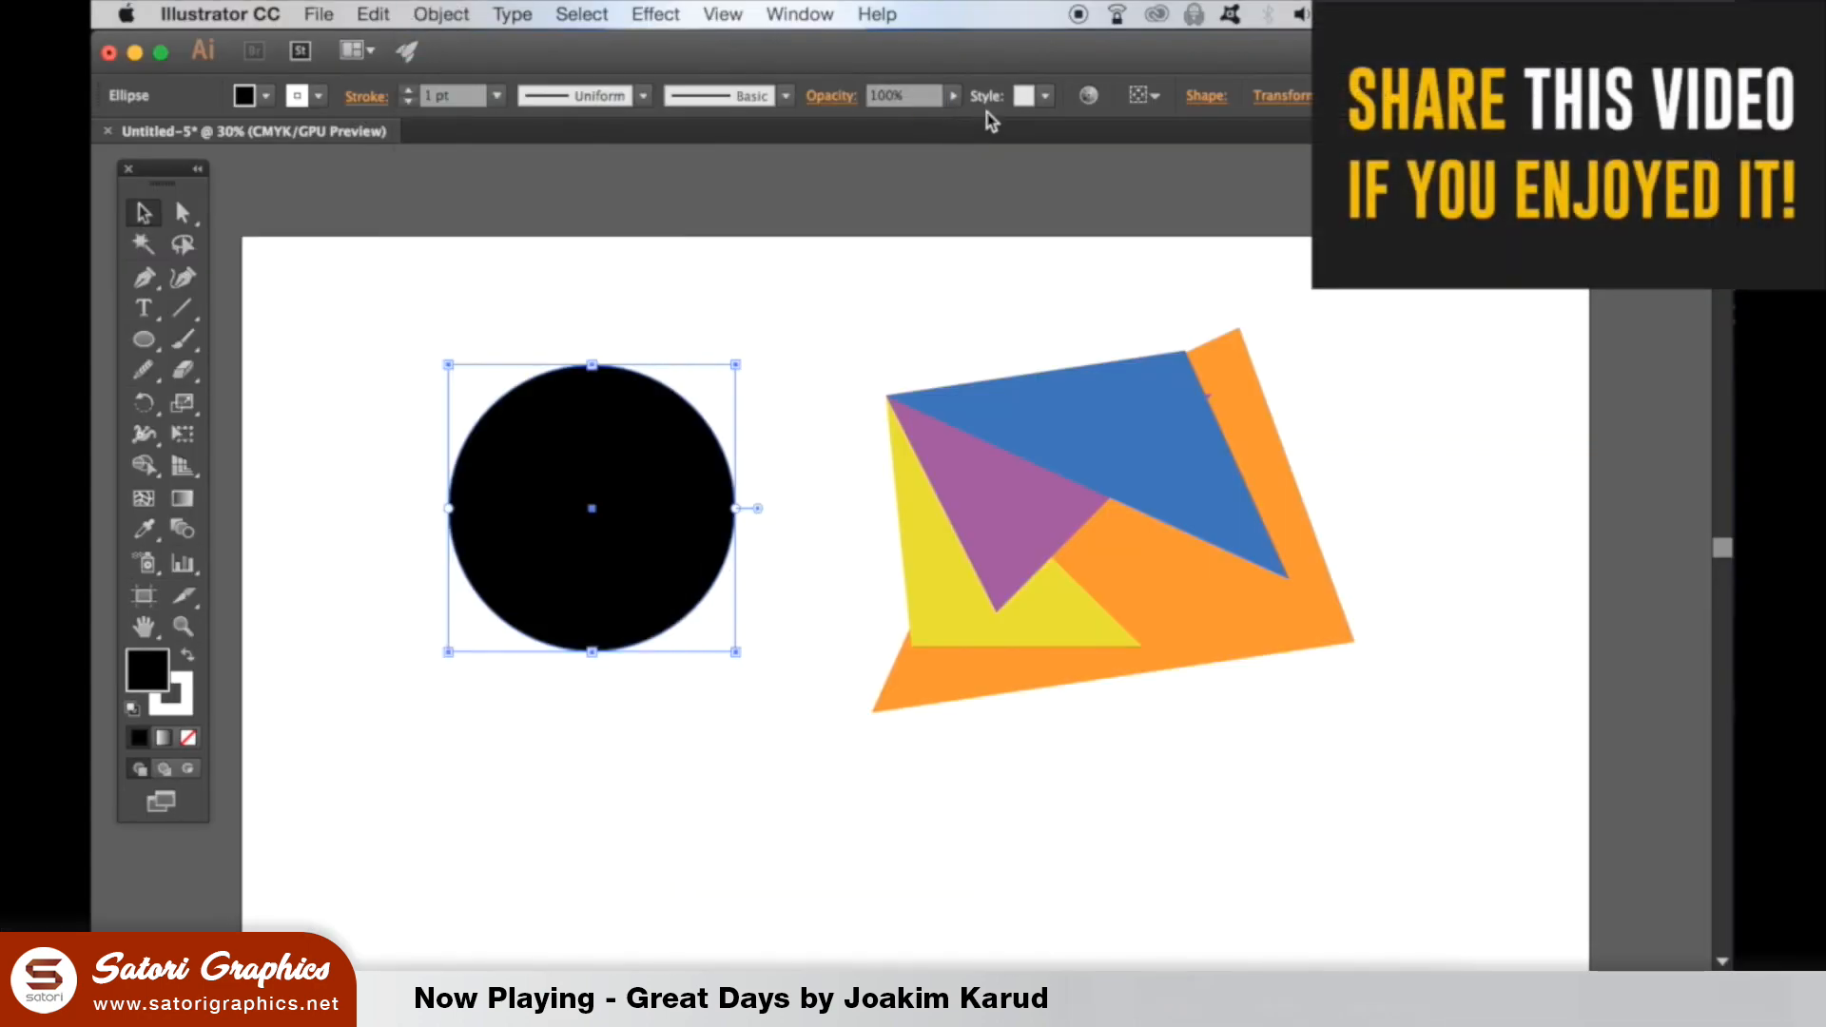
left_click(799, 13)
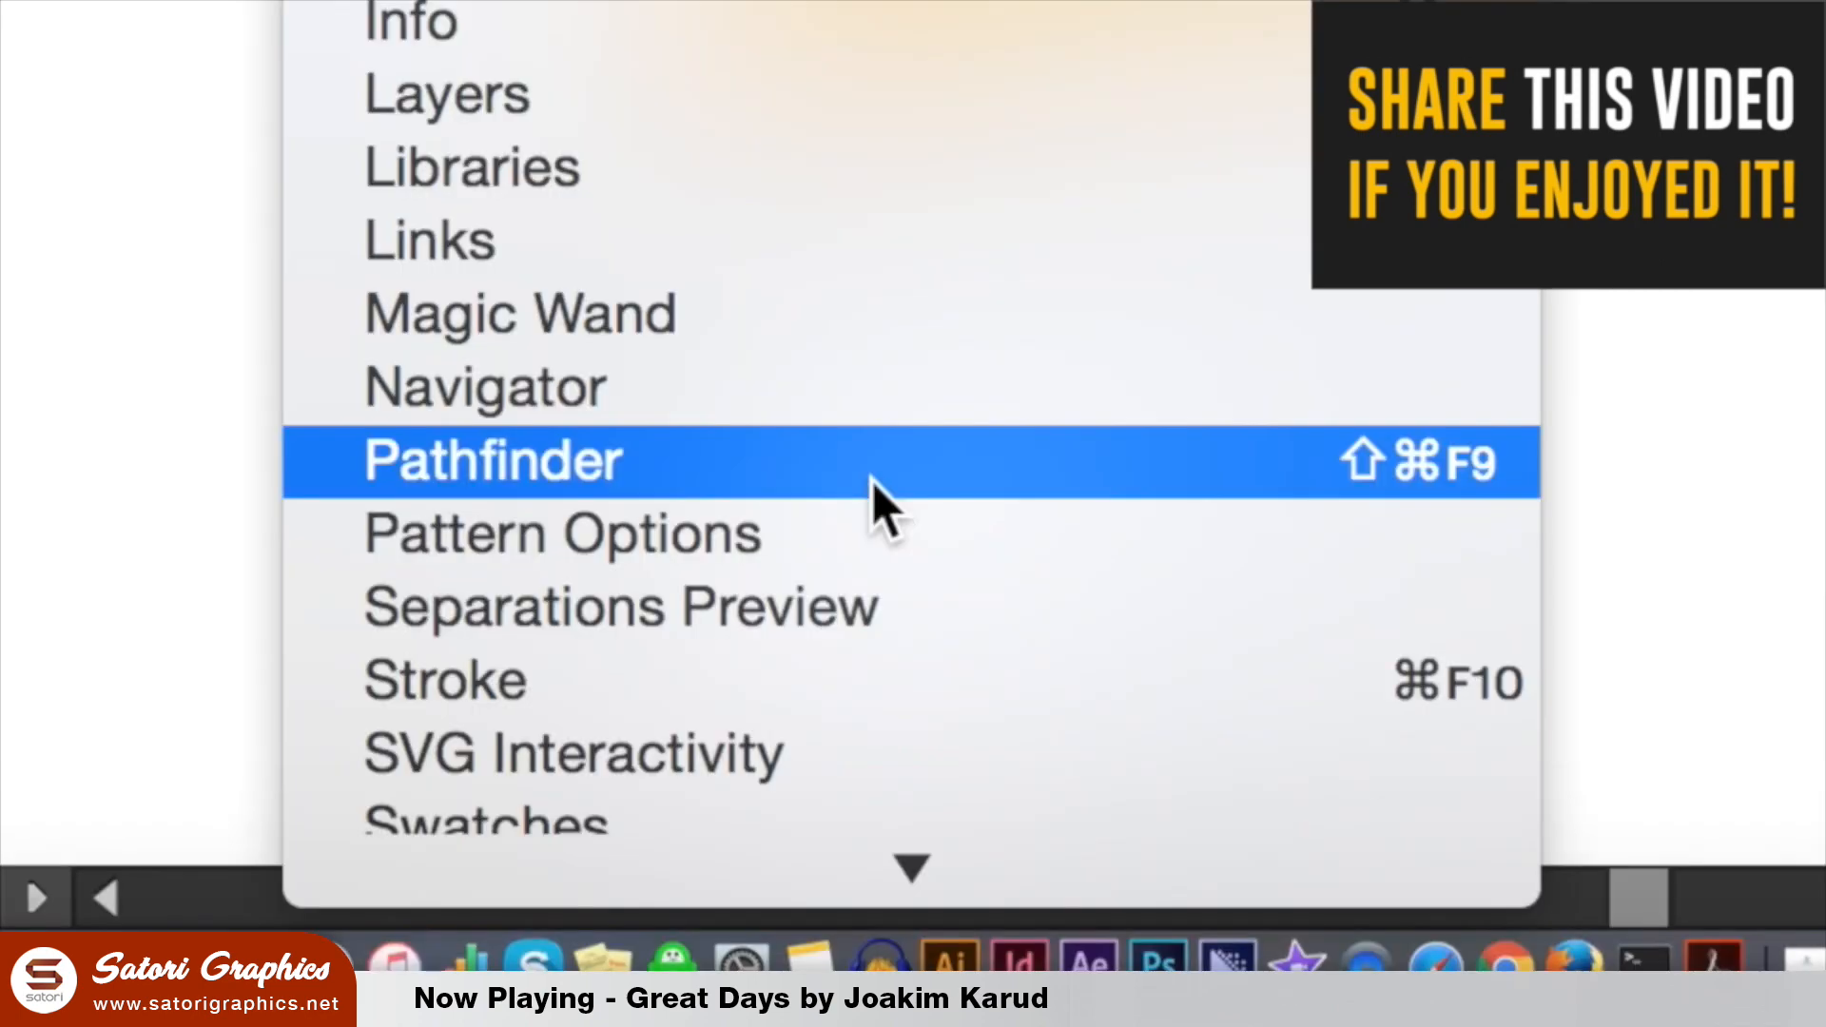
Combine the circle and colourful shapes with a Pathfinder imprint operation.
left_click(489, 460)
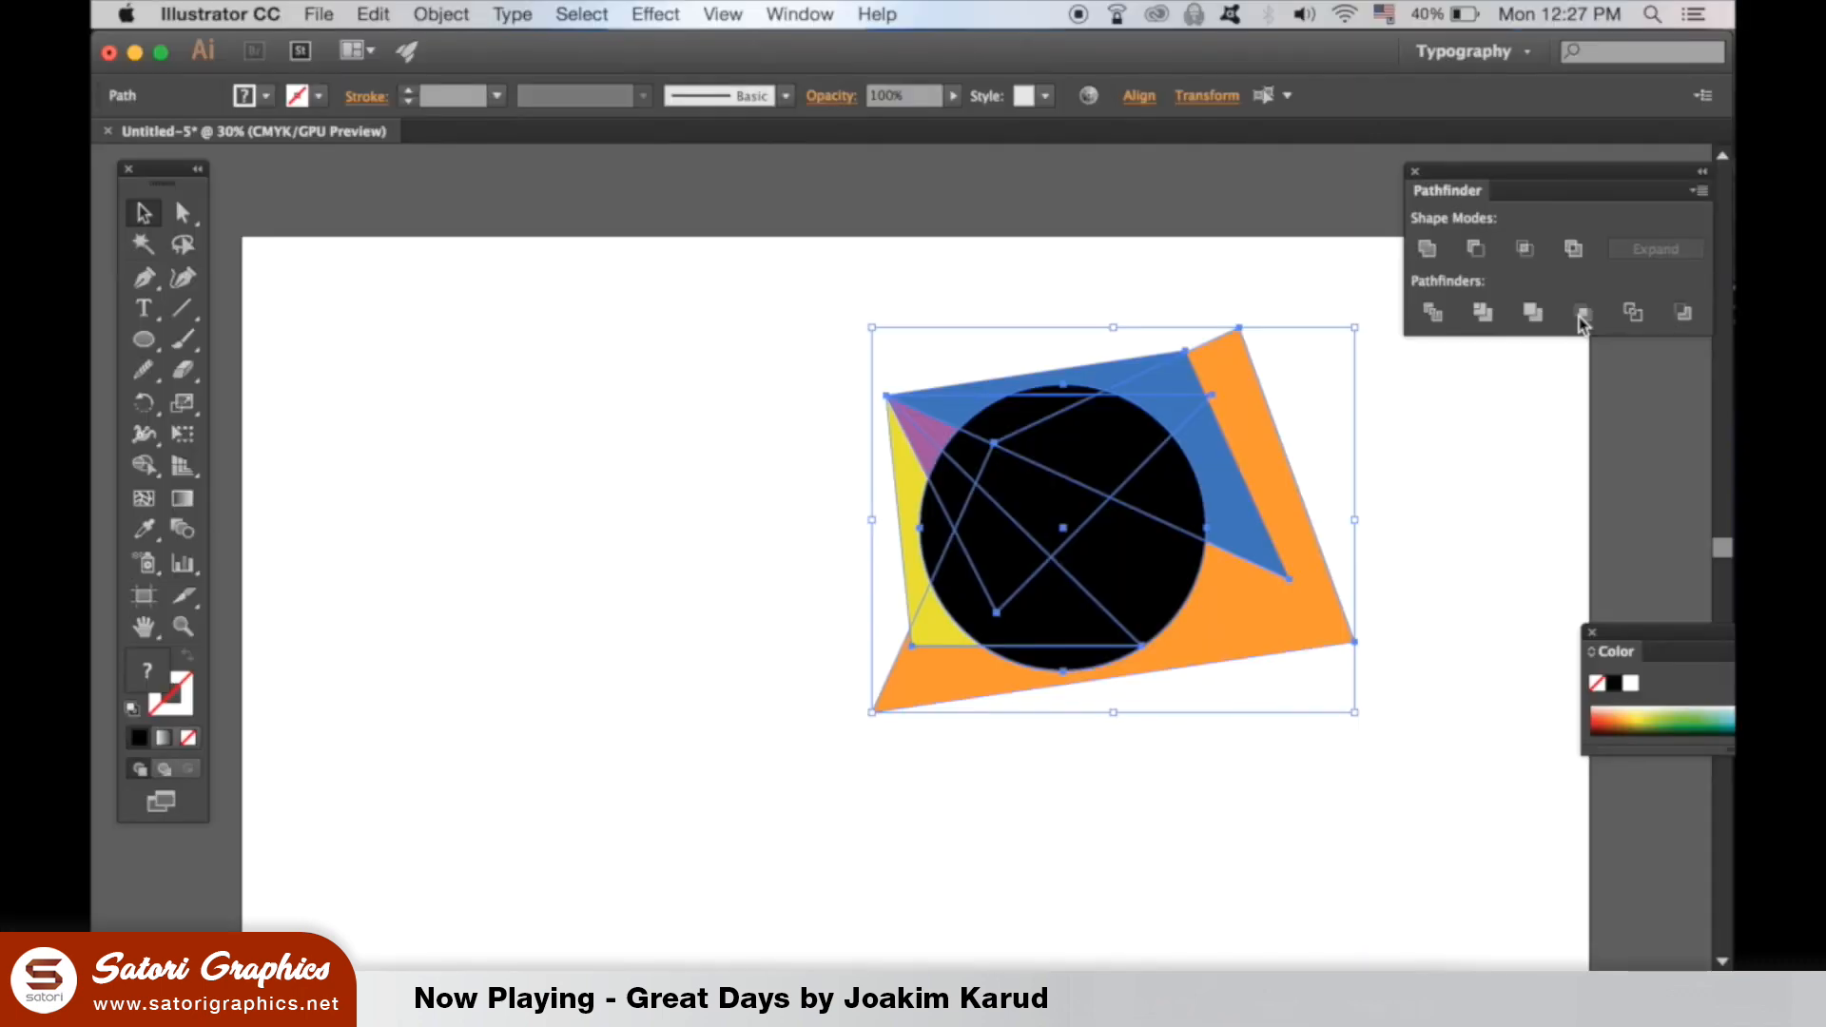
left_click(1581, 310)
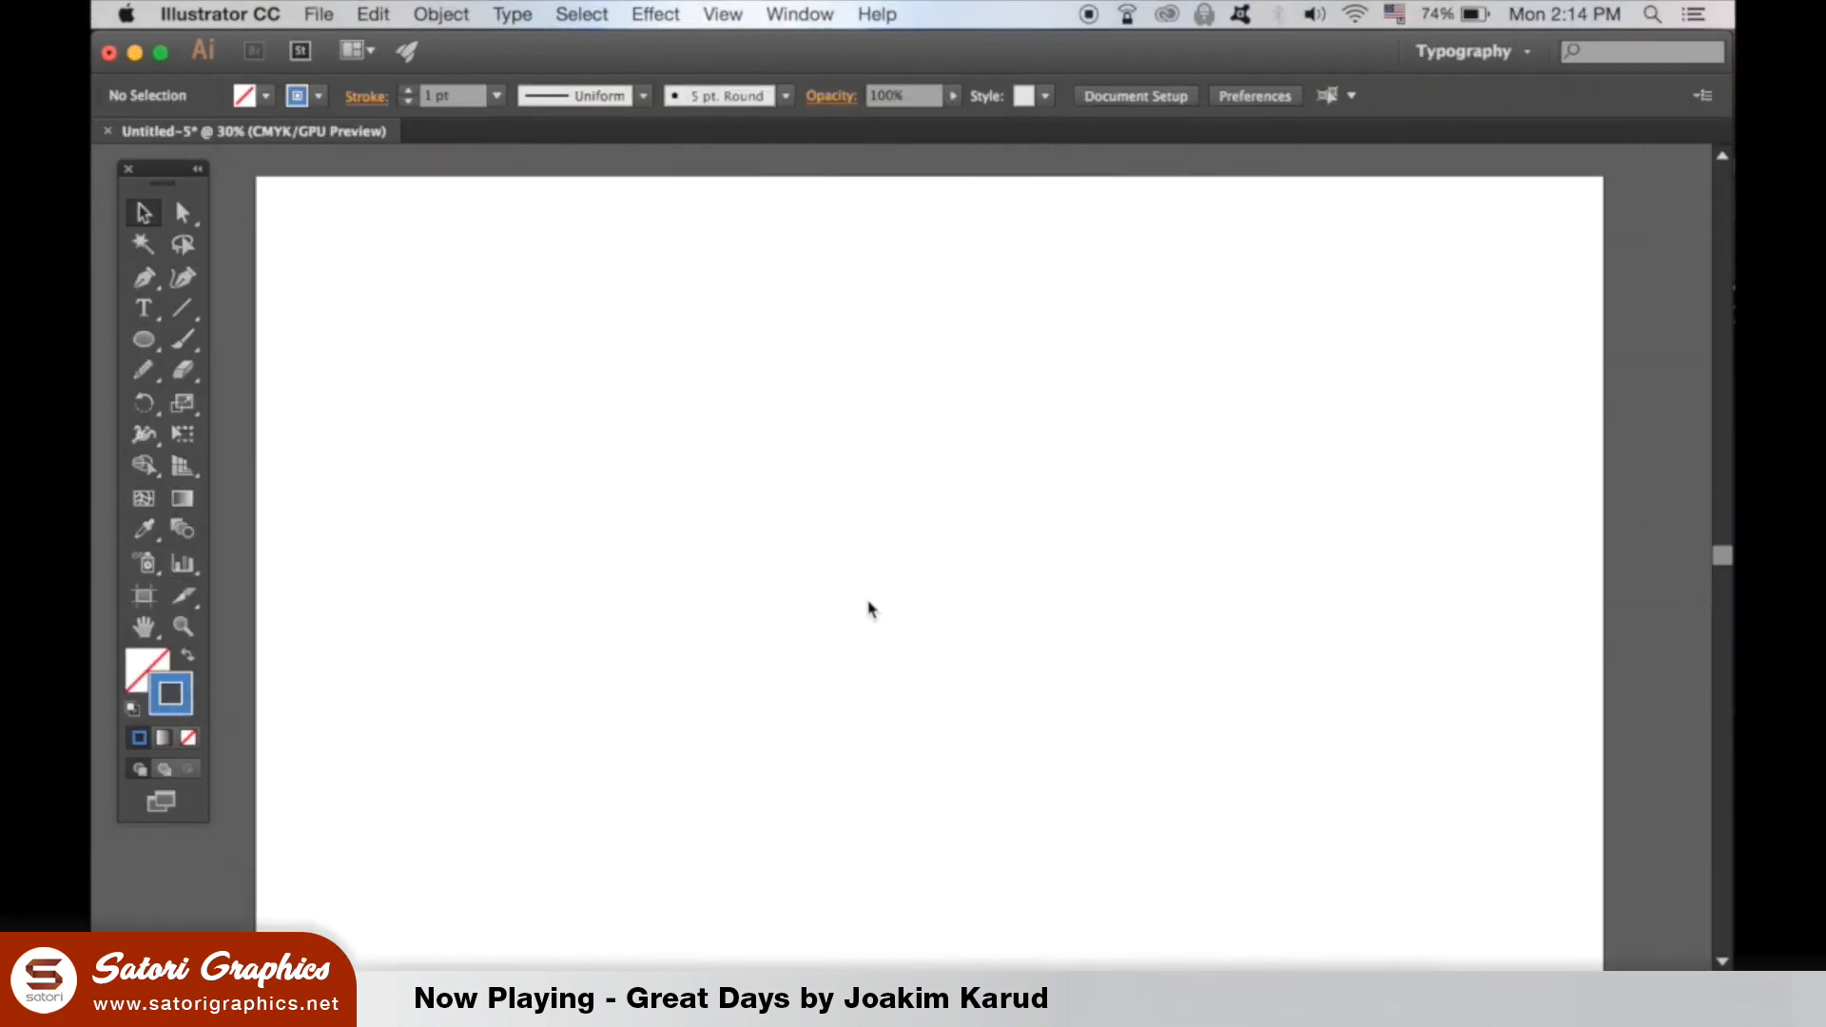
mouse_move(210, 331)
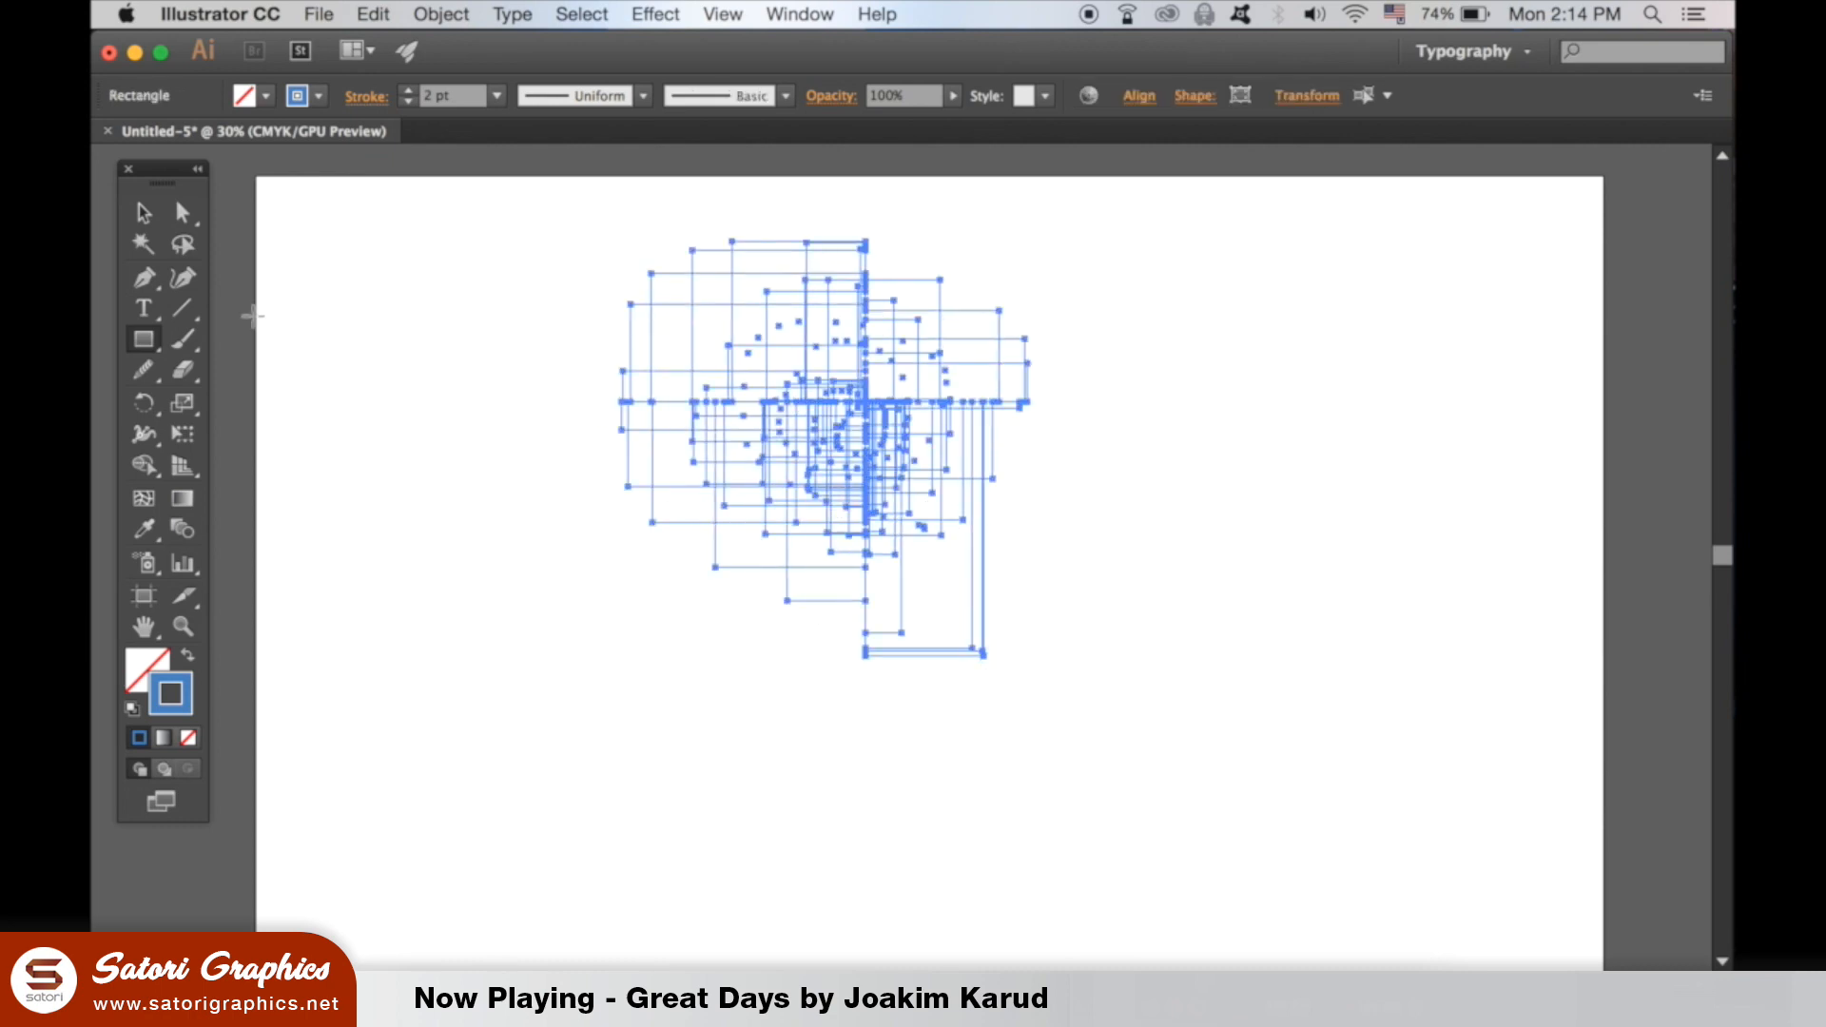
Deselect the tilde-dragged cluster of blue-outlined rectangles.
left_click(1174, 440)
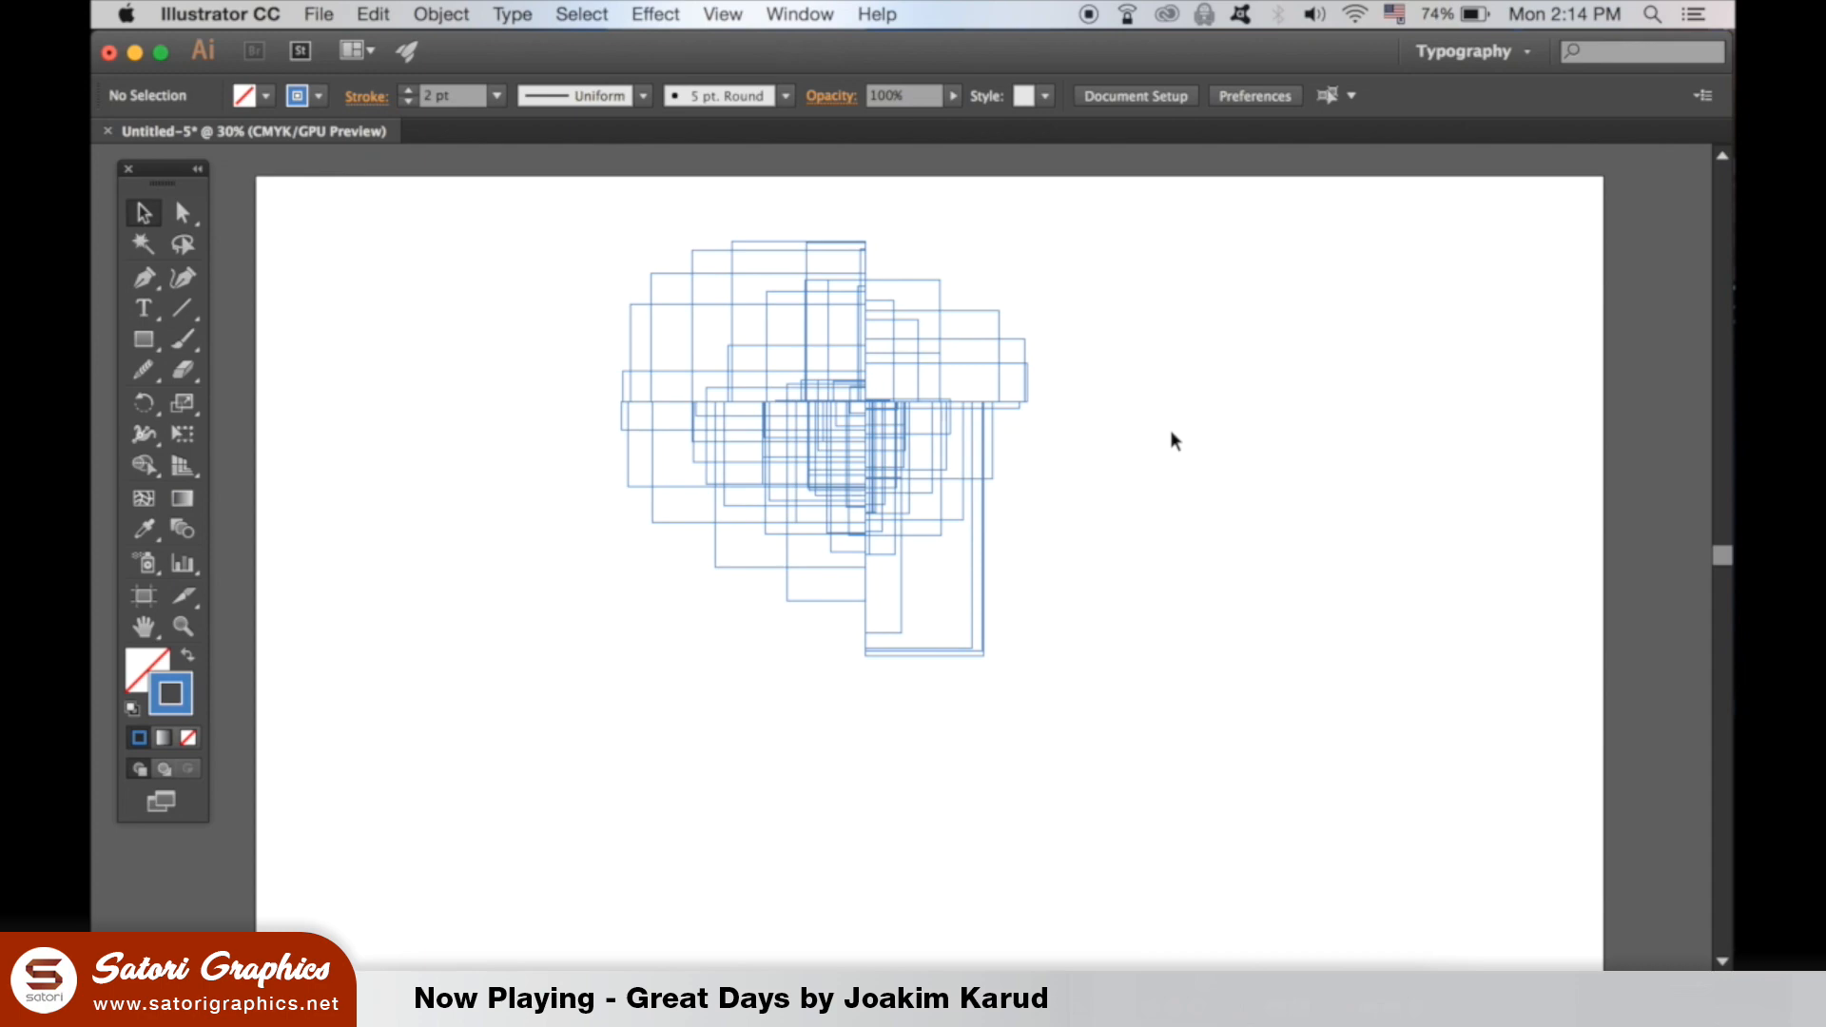
left_click(143, 338)
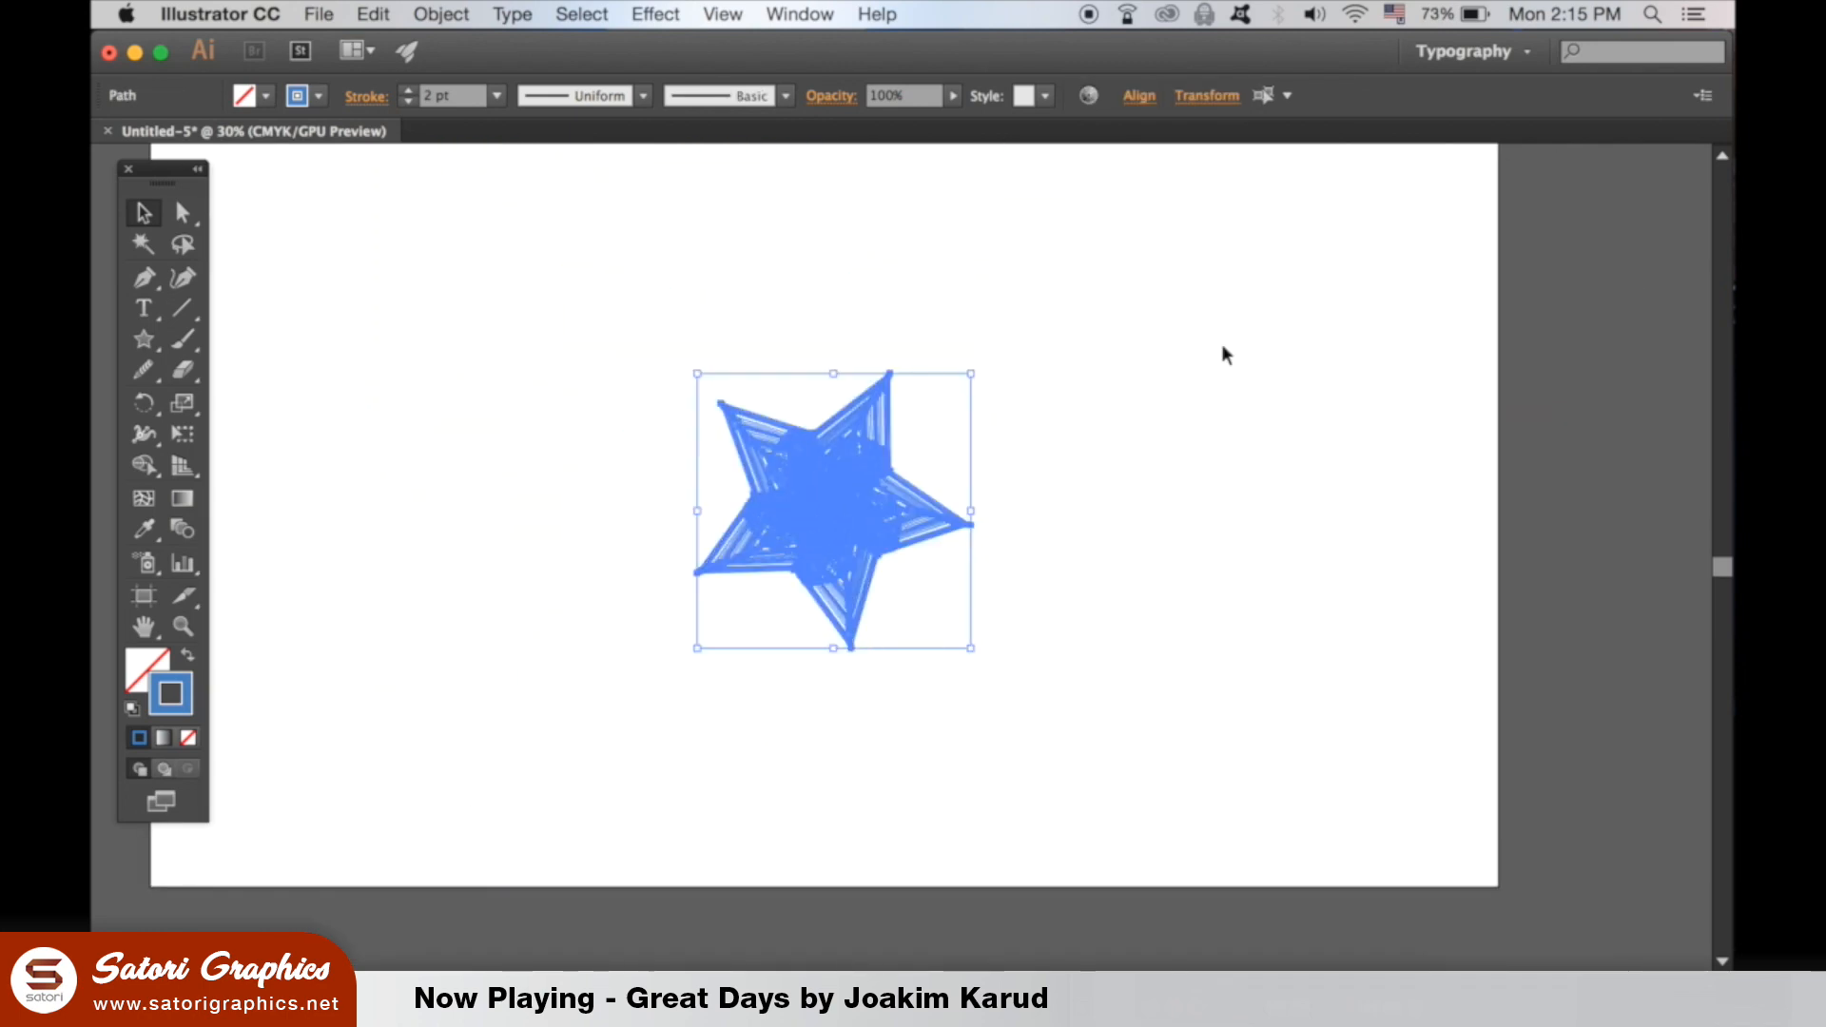
Deselect the twisting pattern of nested blue star outlines.
left_click(537, 297)
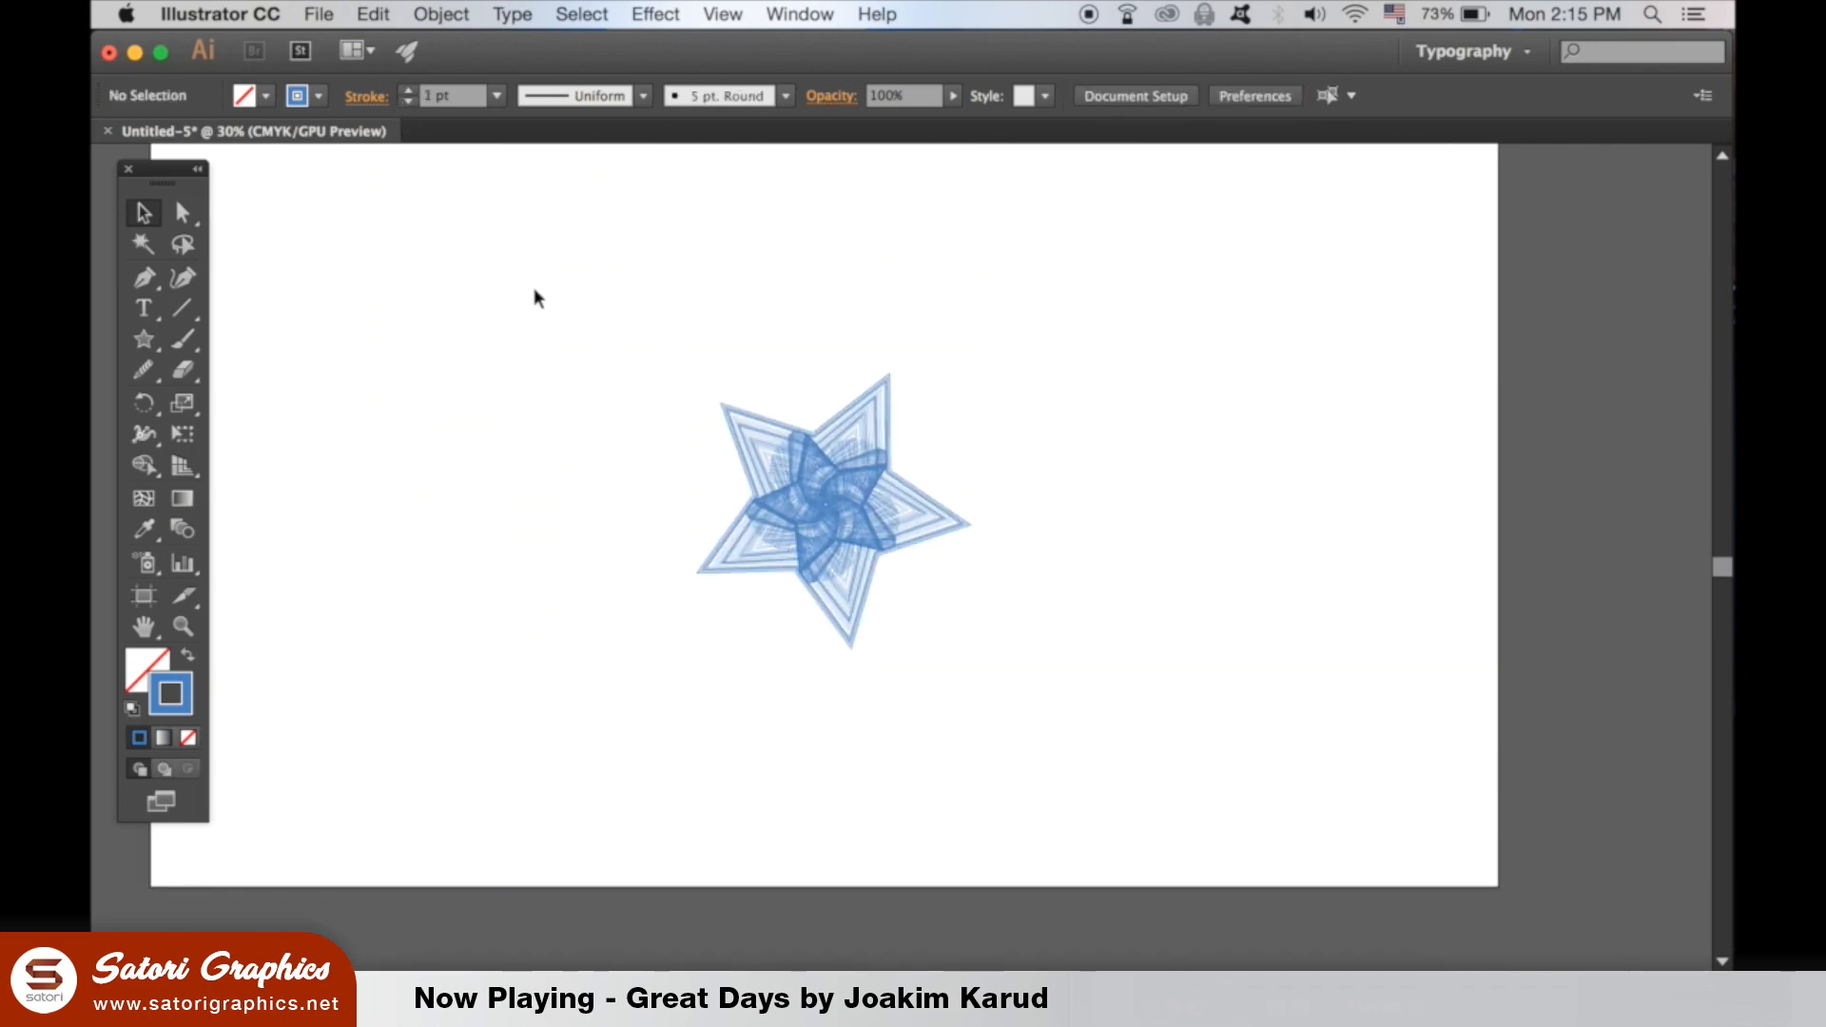